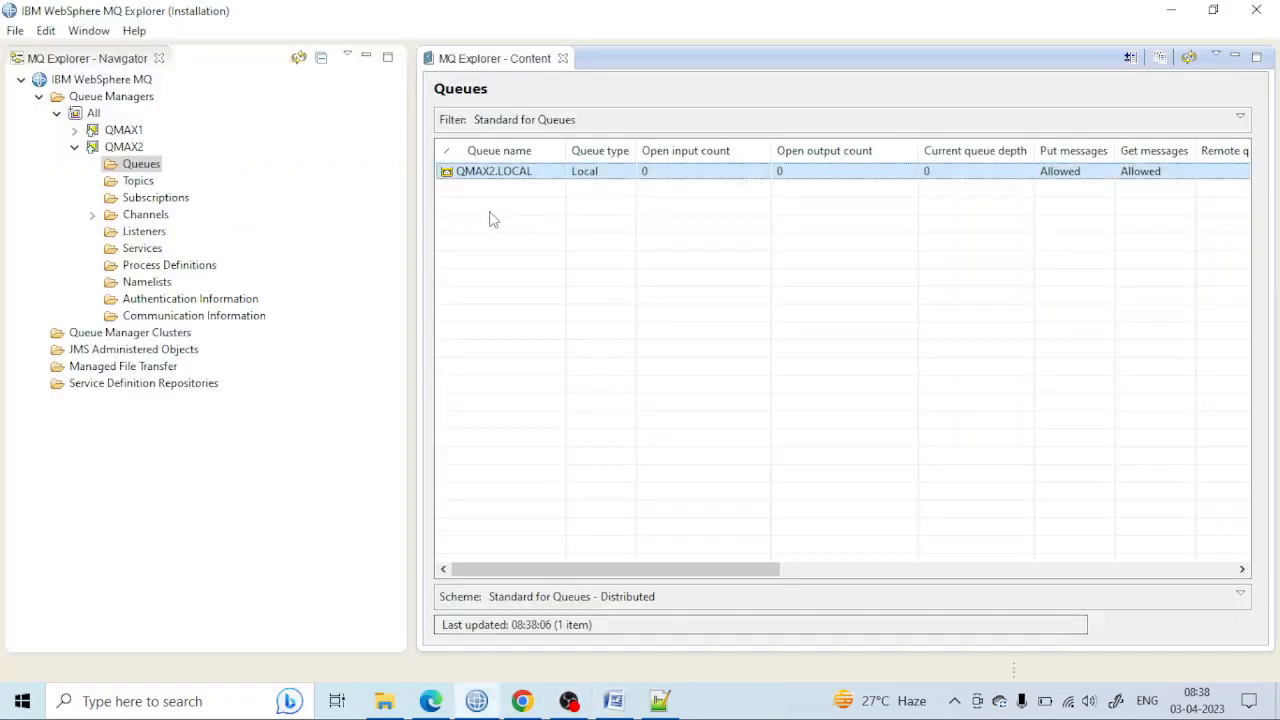
mouse_move(492, 171)
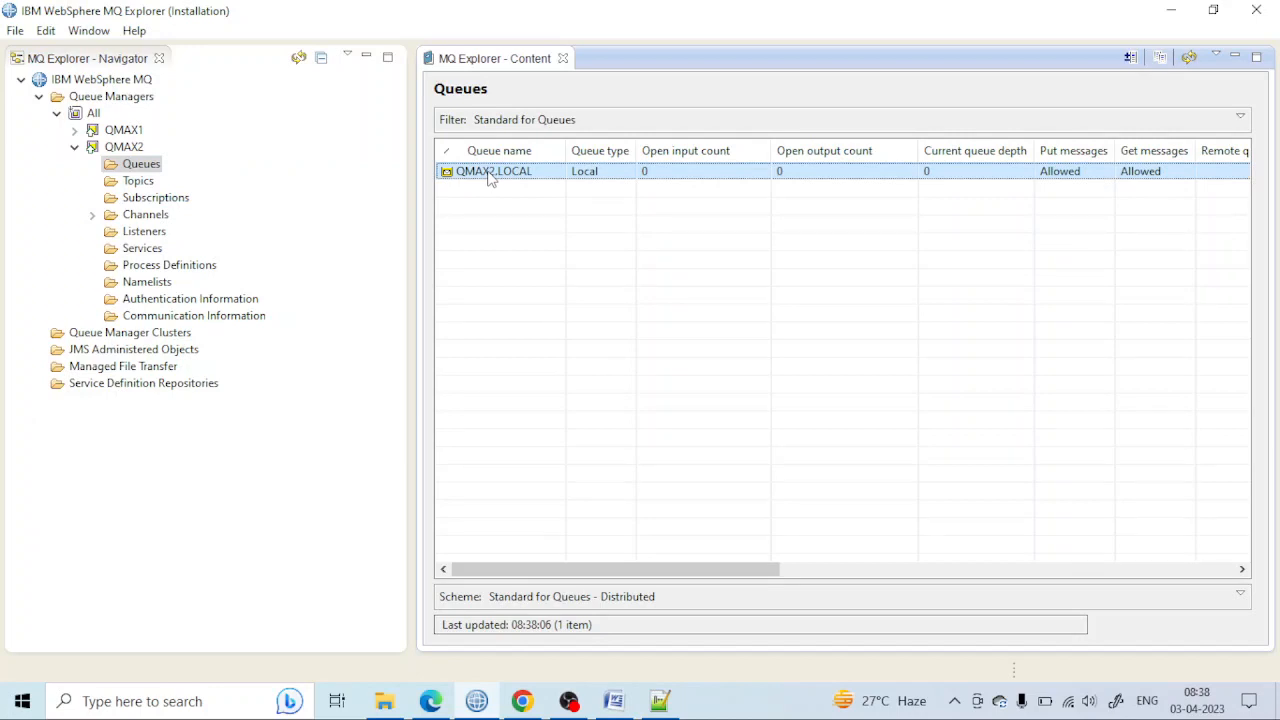
Review QMAX2.LOCAL's extended limits: max queue depth 5000, max message length 4194304 bytes
double_click(492, 170)
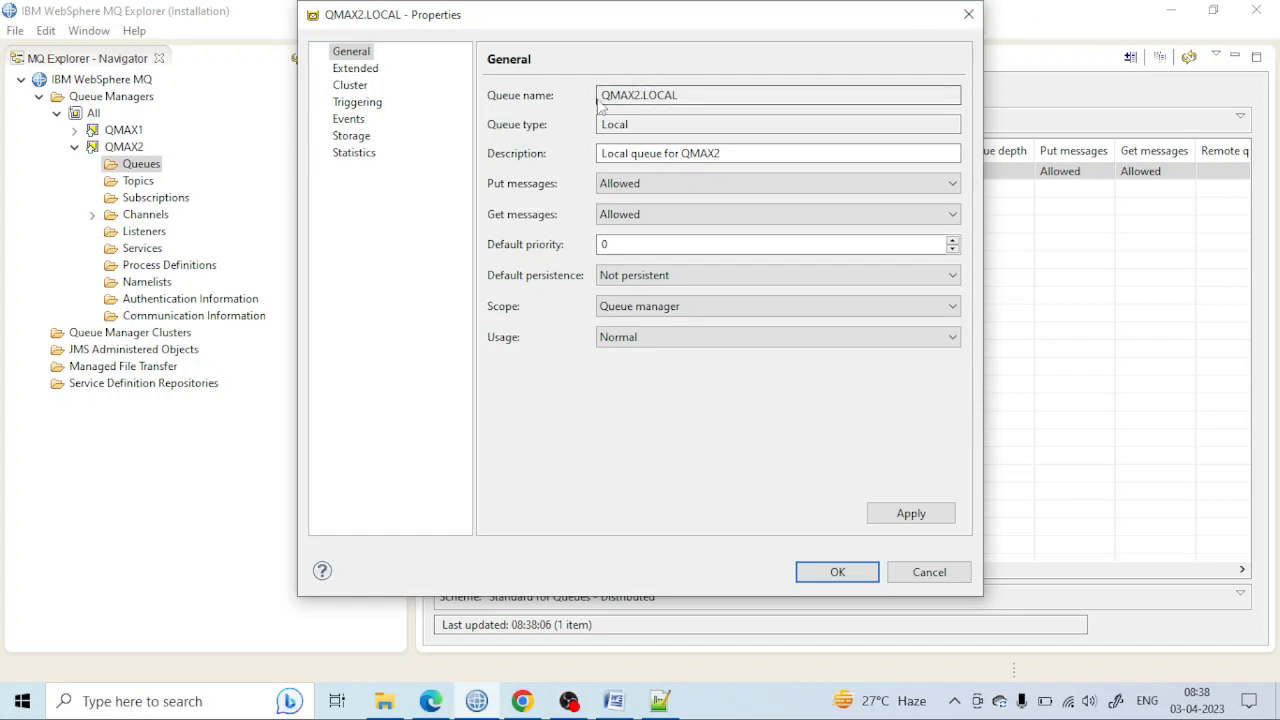
mouse_move(355, 68)
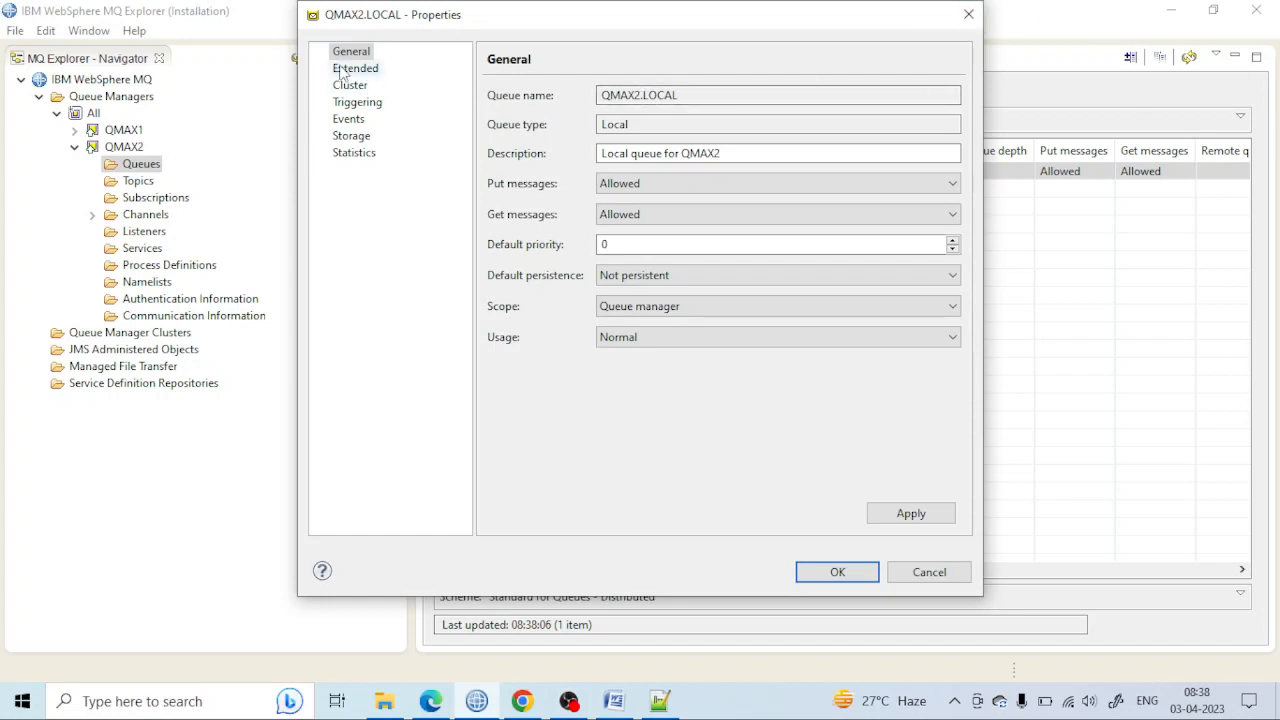
left_click(355, 67)
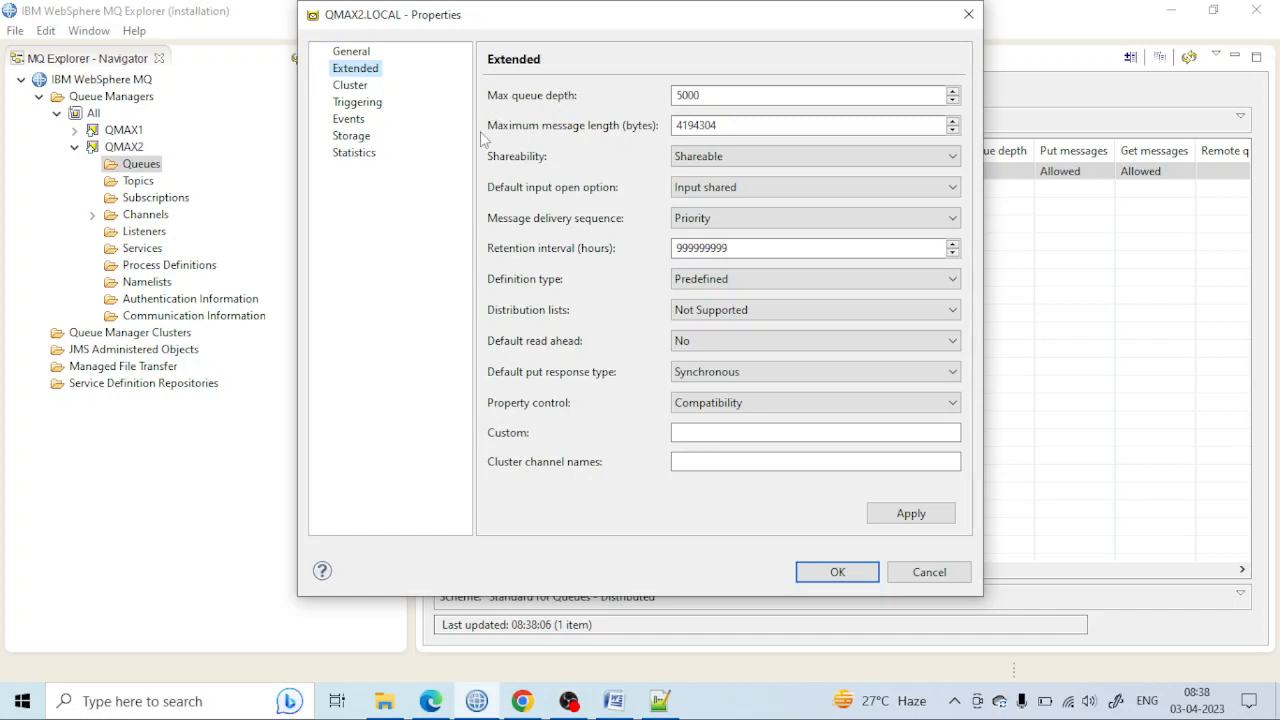
left_click(810, 125)
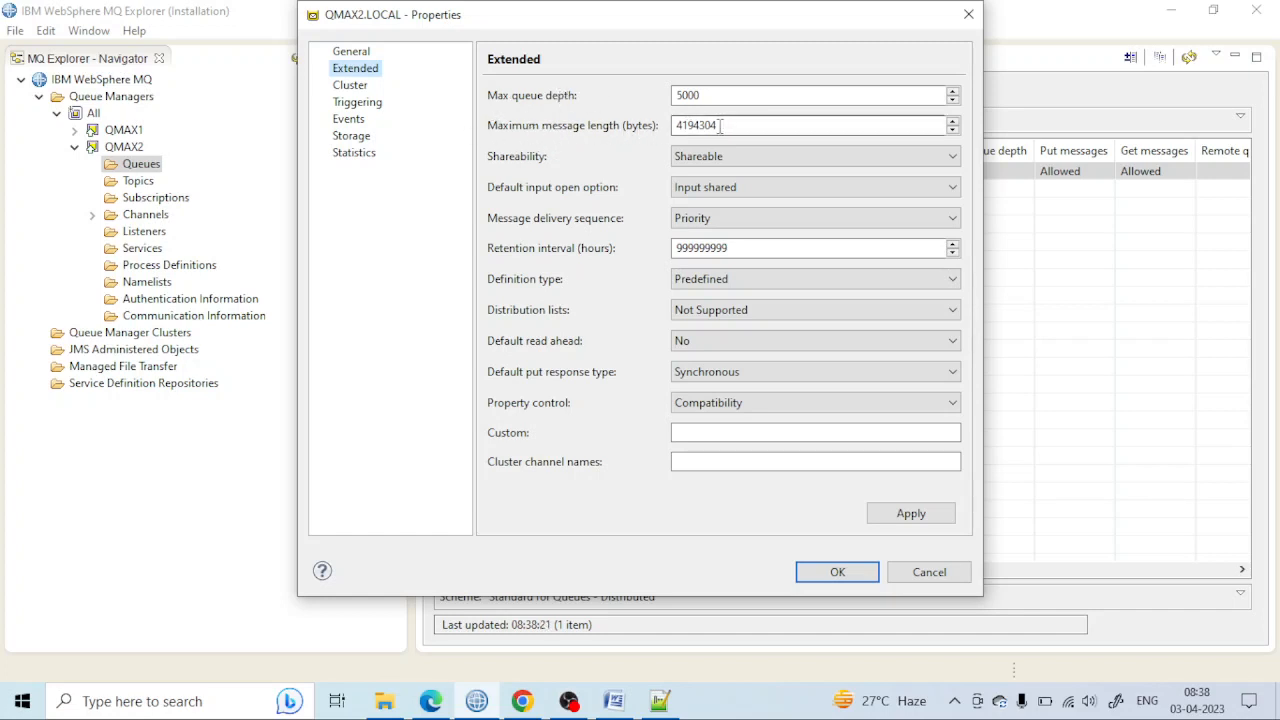
left_click(810, 95)
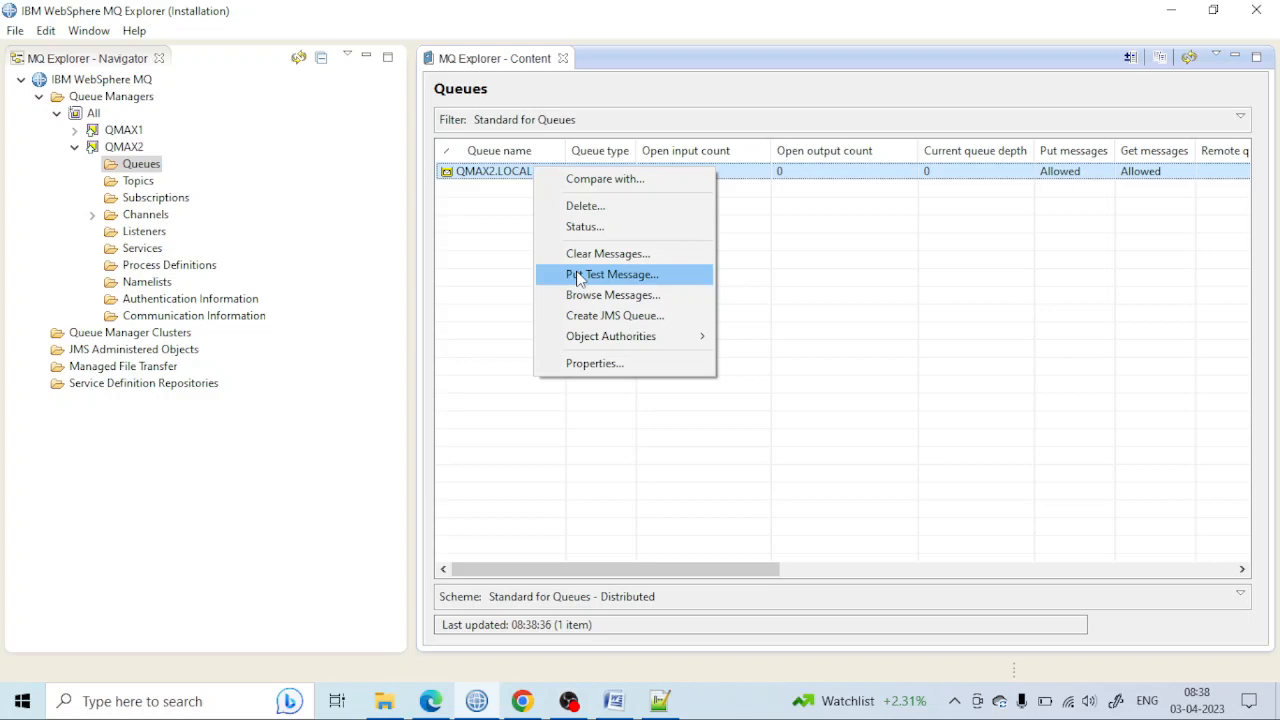
Put a test message on QMAX2.LOCAL and refresh the queue list to show depth 1
left_click(611, 274)
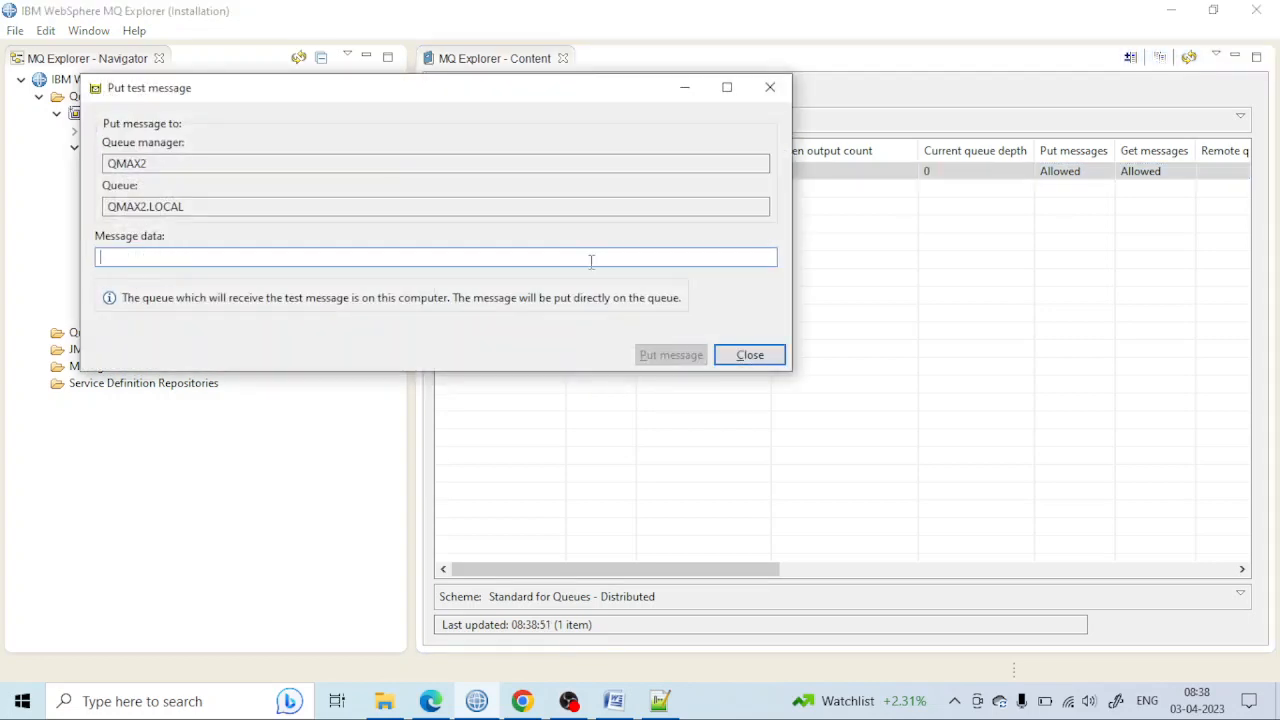
left_click(749, 354)
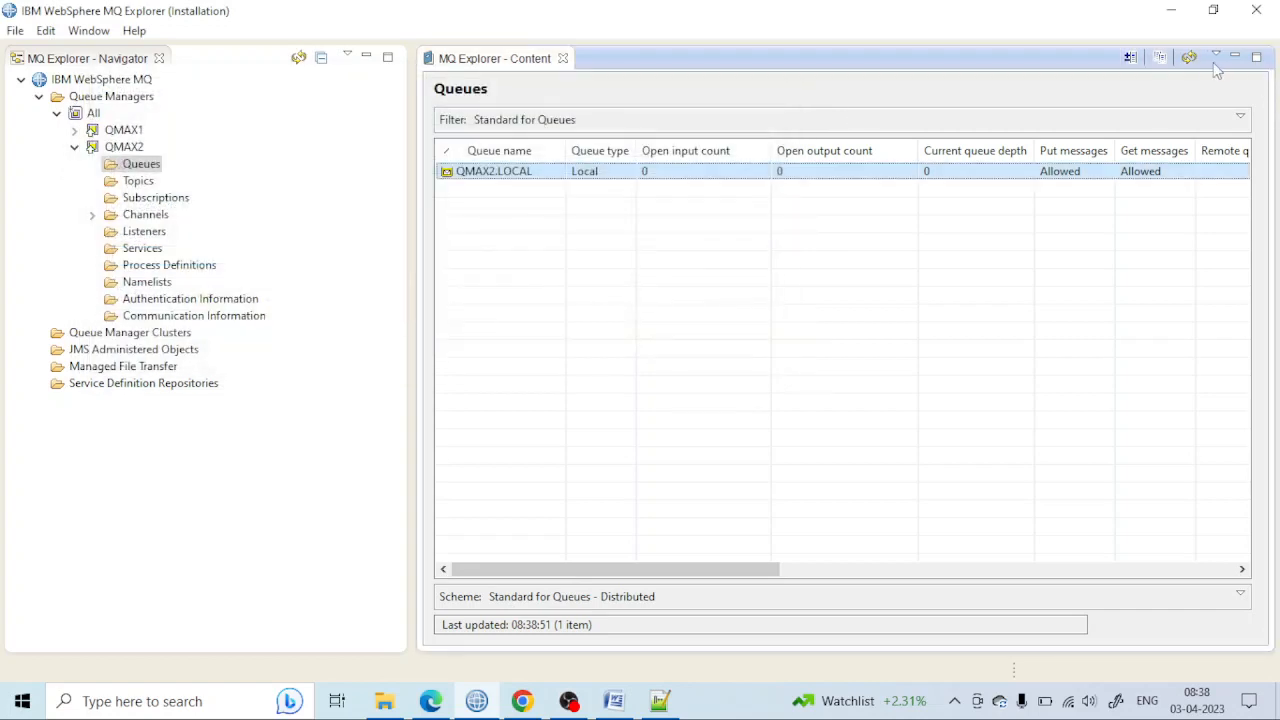
left_click(1189, 57)
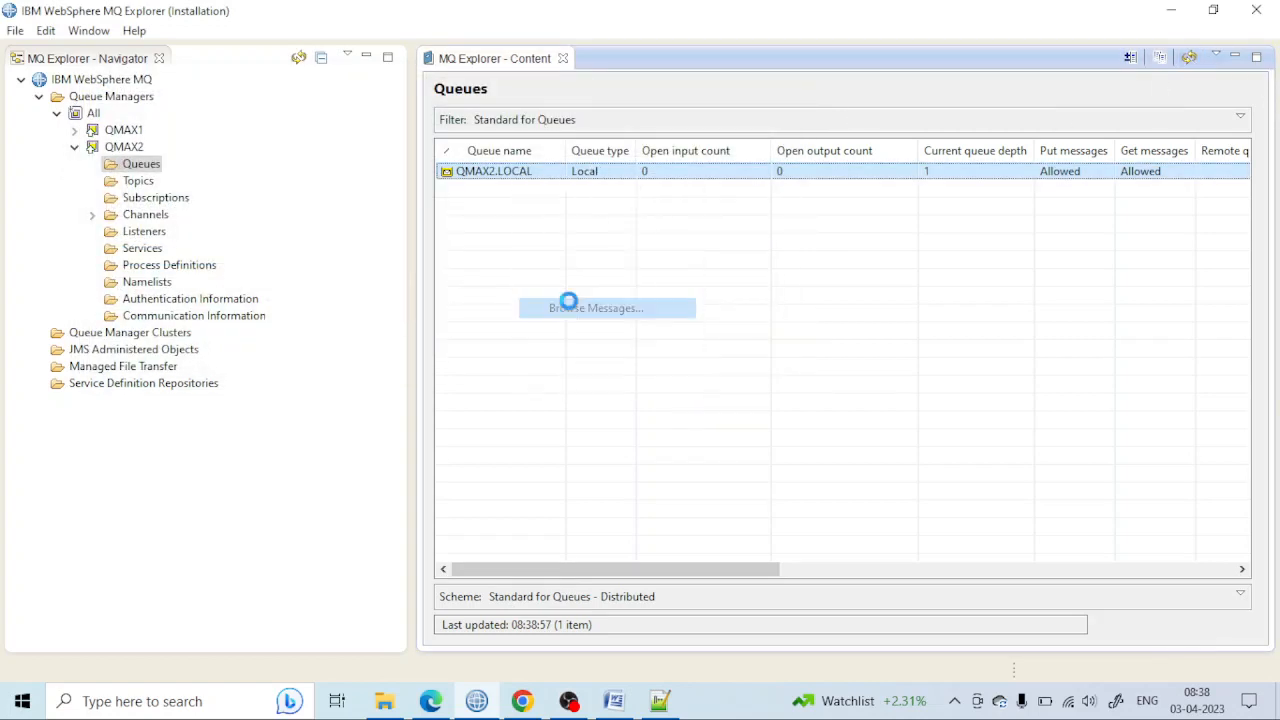
left_click(596, 307)
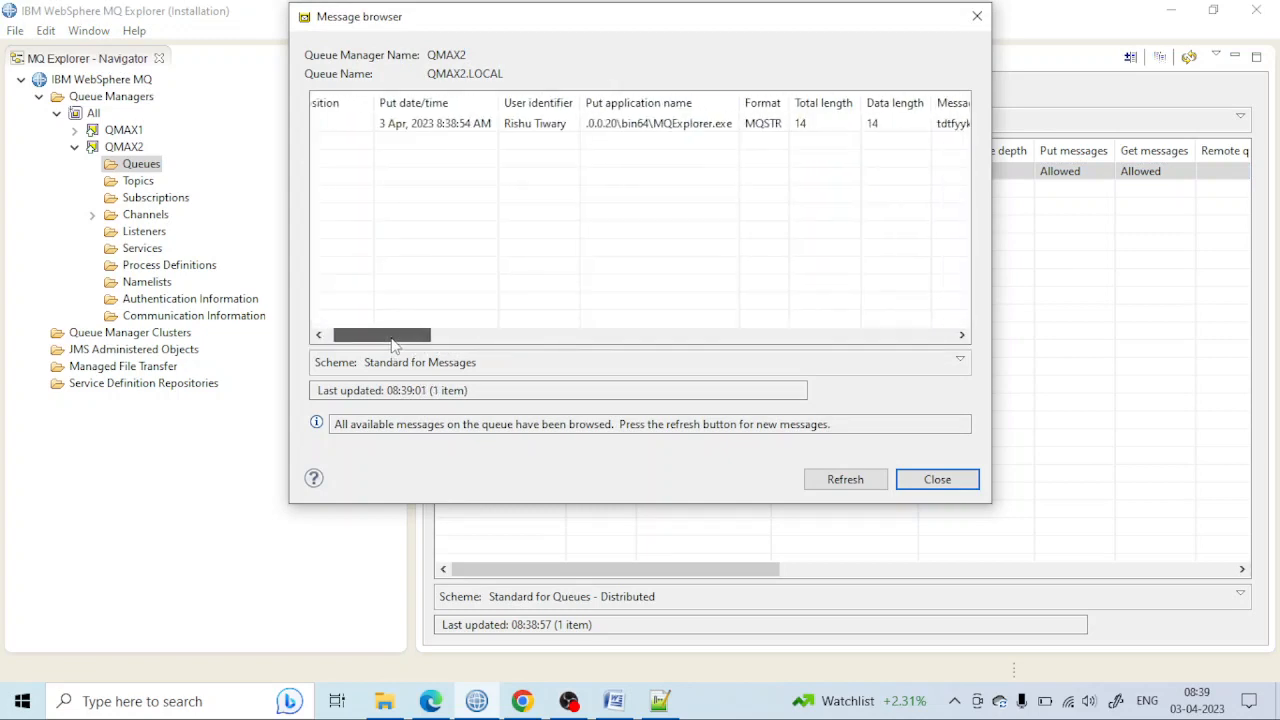
left_click_drag(382, 334, 442, 334)
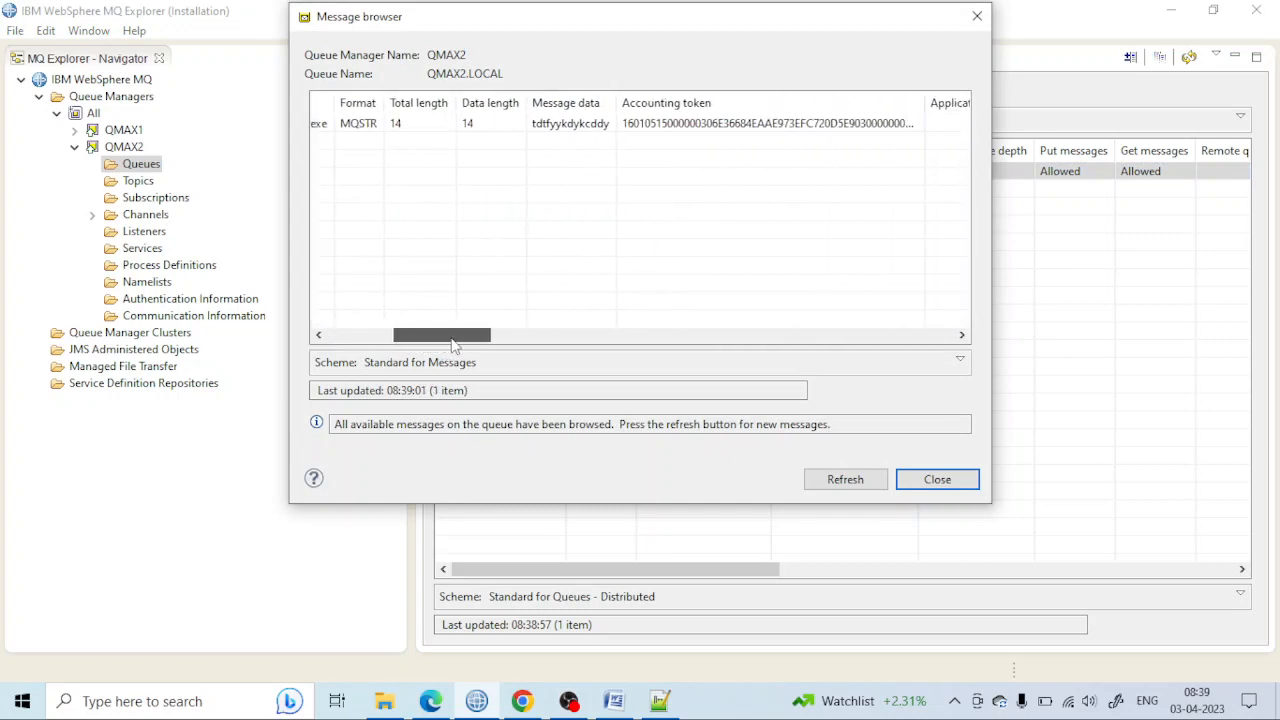
left_click(415, 123)
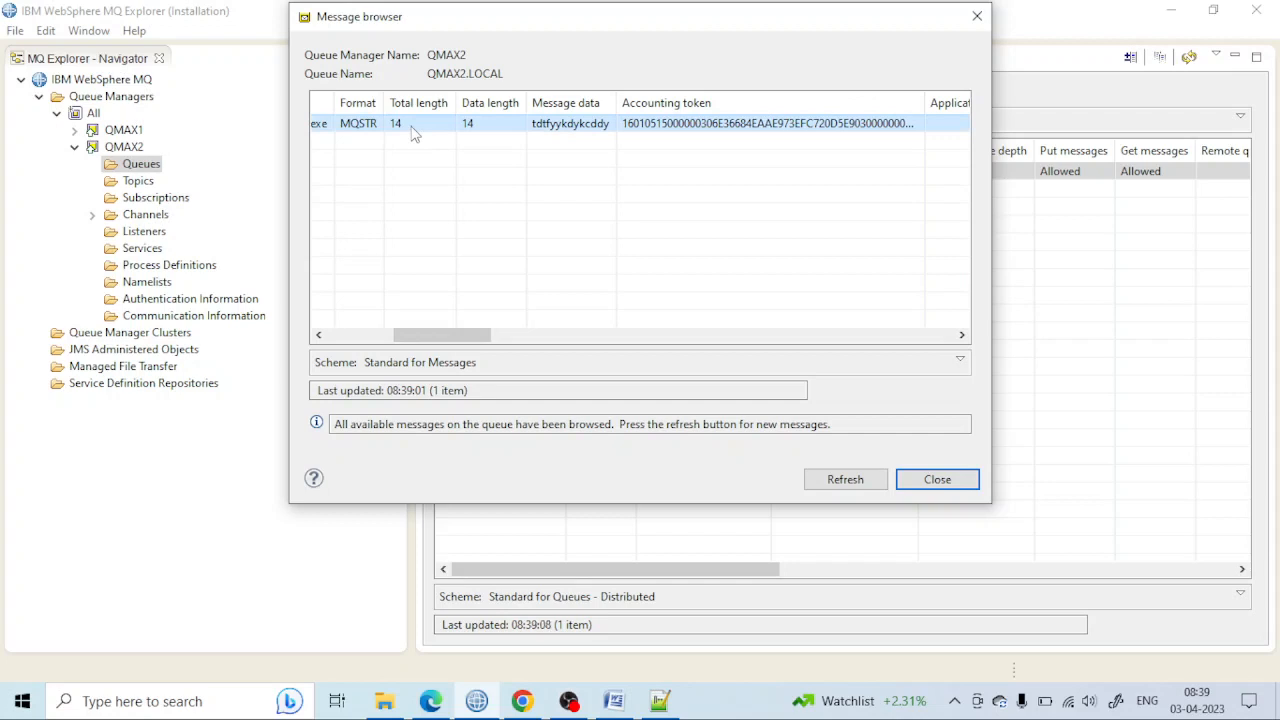
mouse_move(470, 130)
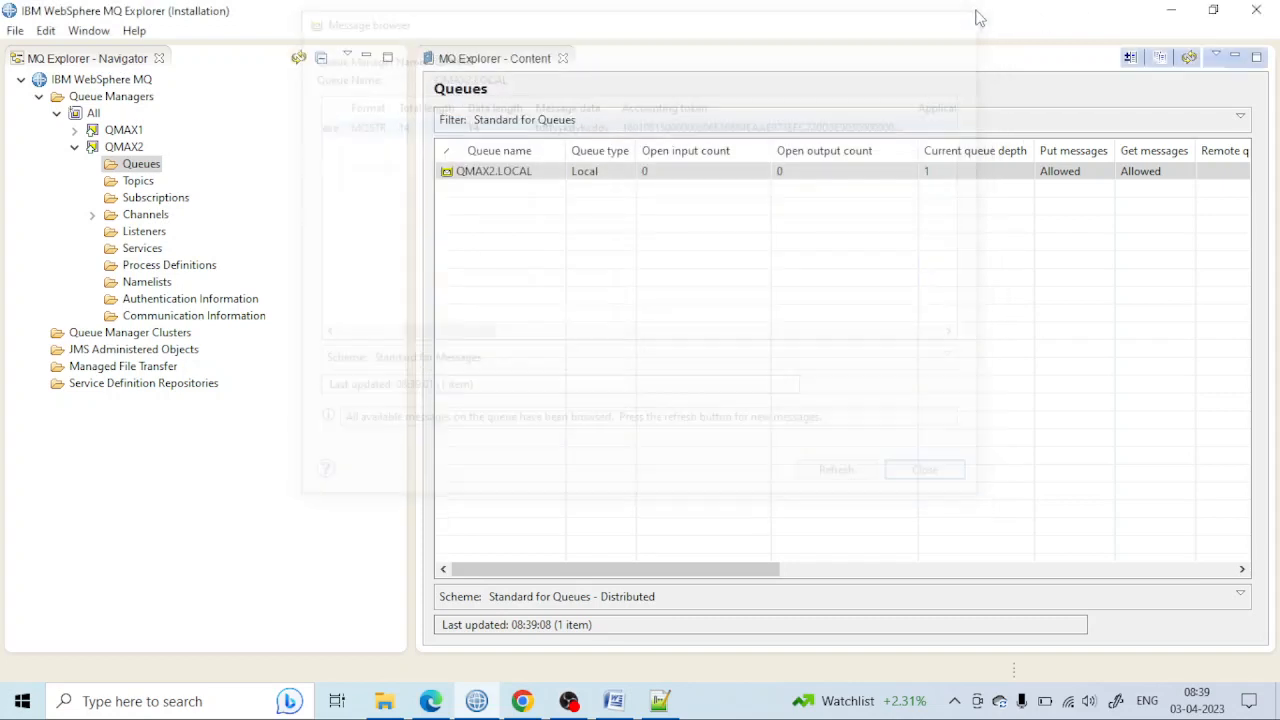
left_click(922, 469)
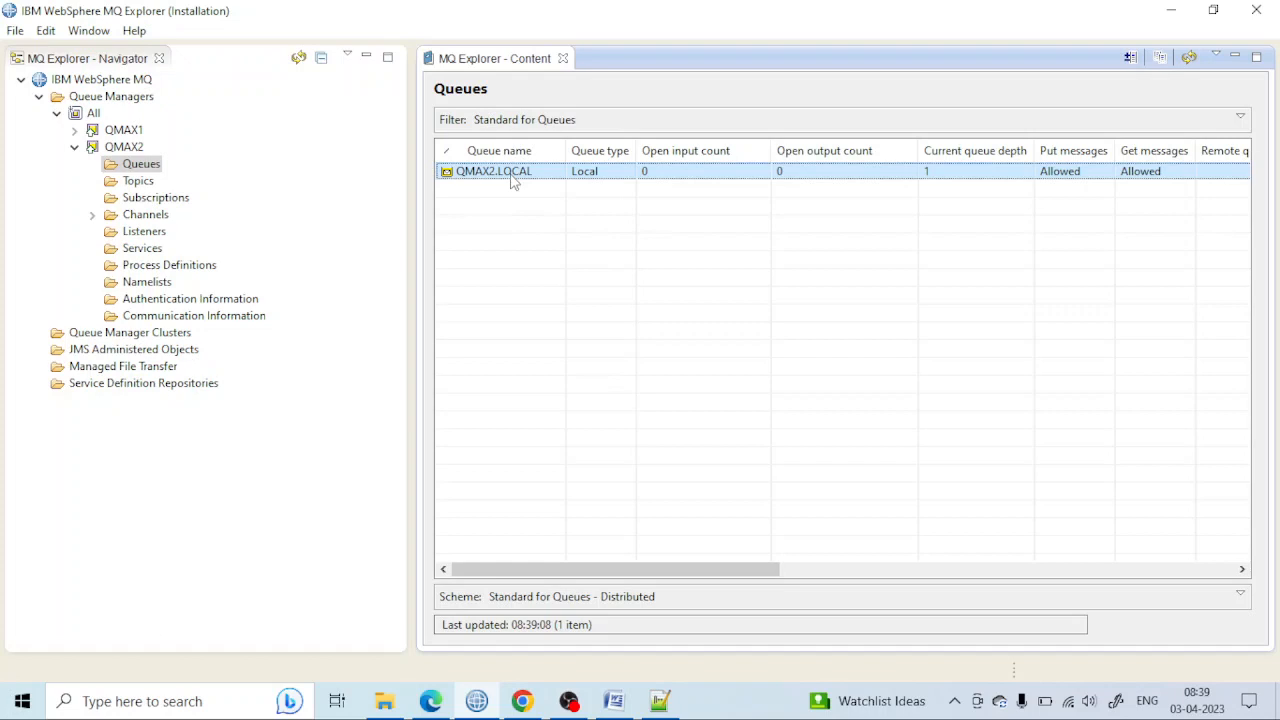
Reopen QMAX2.LOCAL's extended properties and select the max queue depth value 5000
double_click(493, 171)
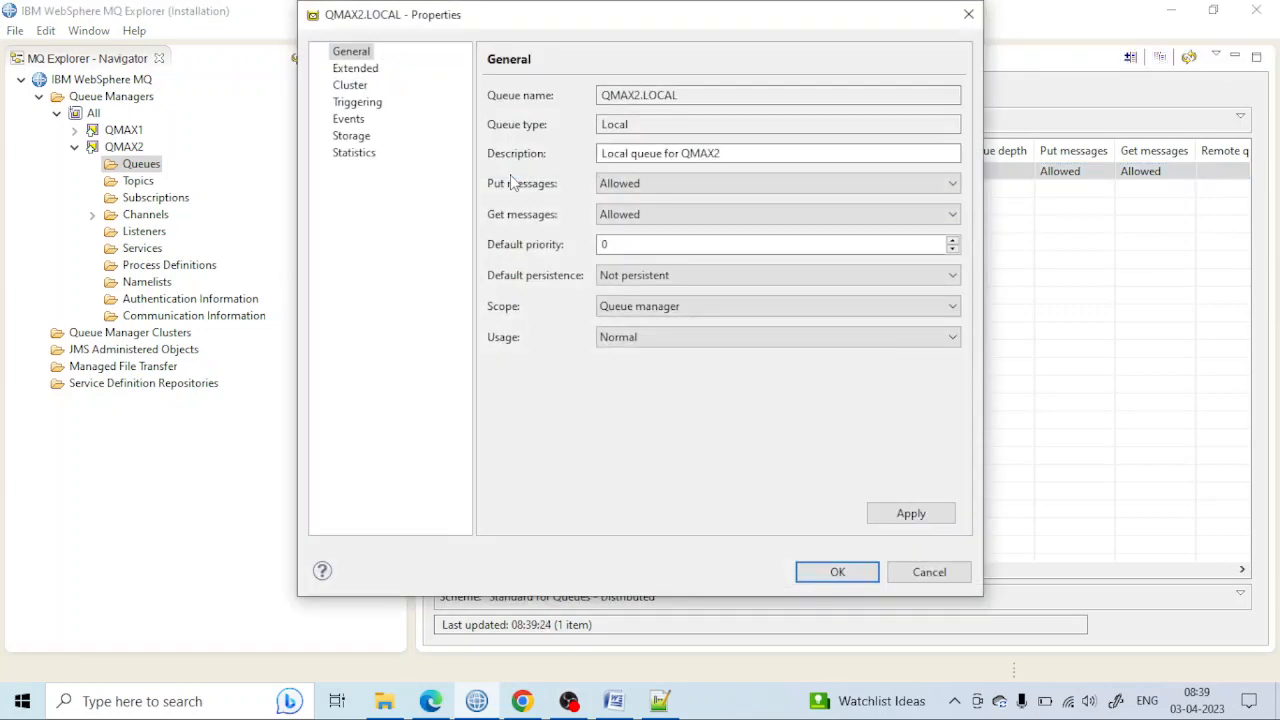
left_click(355, 68)
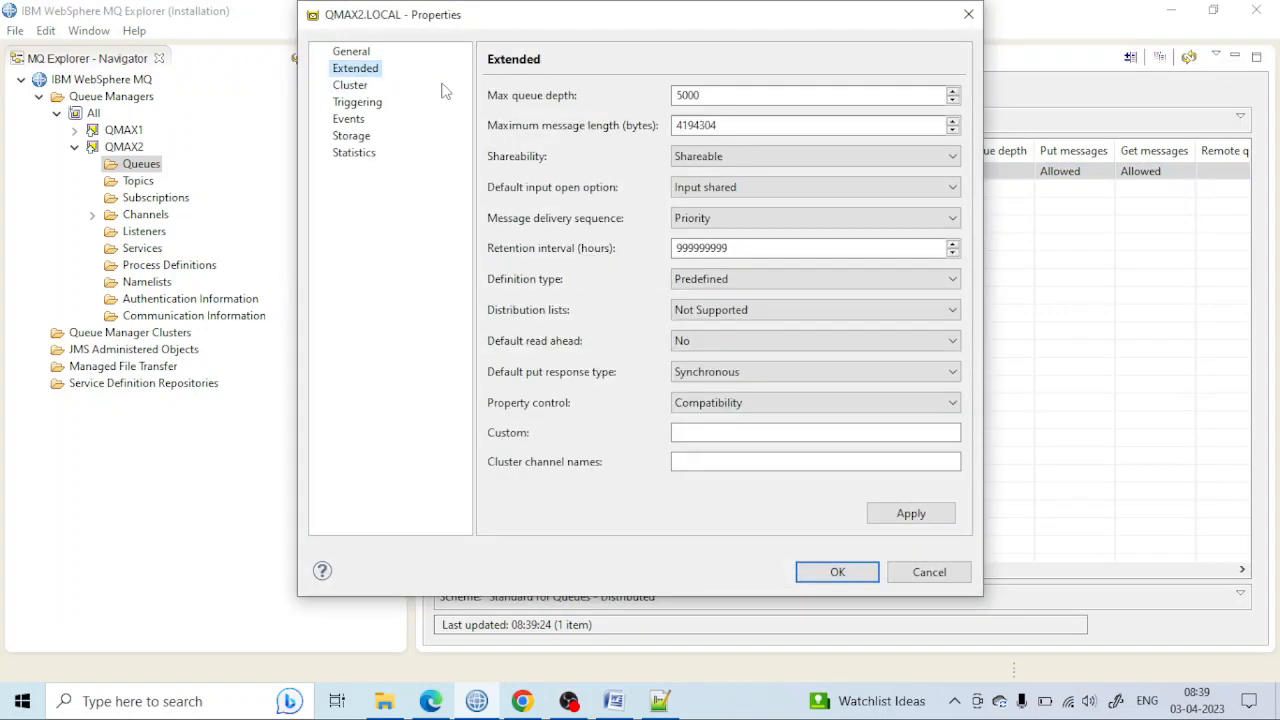
triple_click(810, 125)
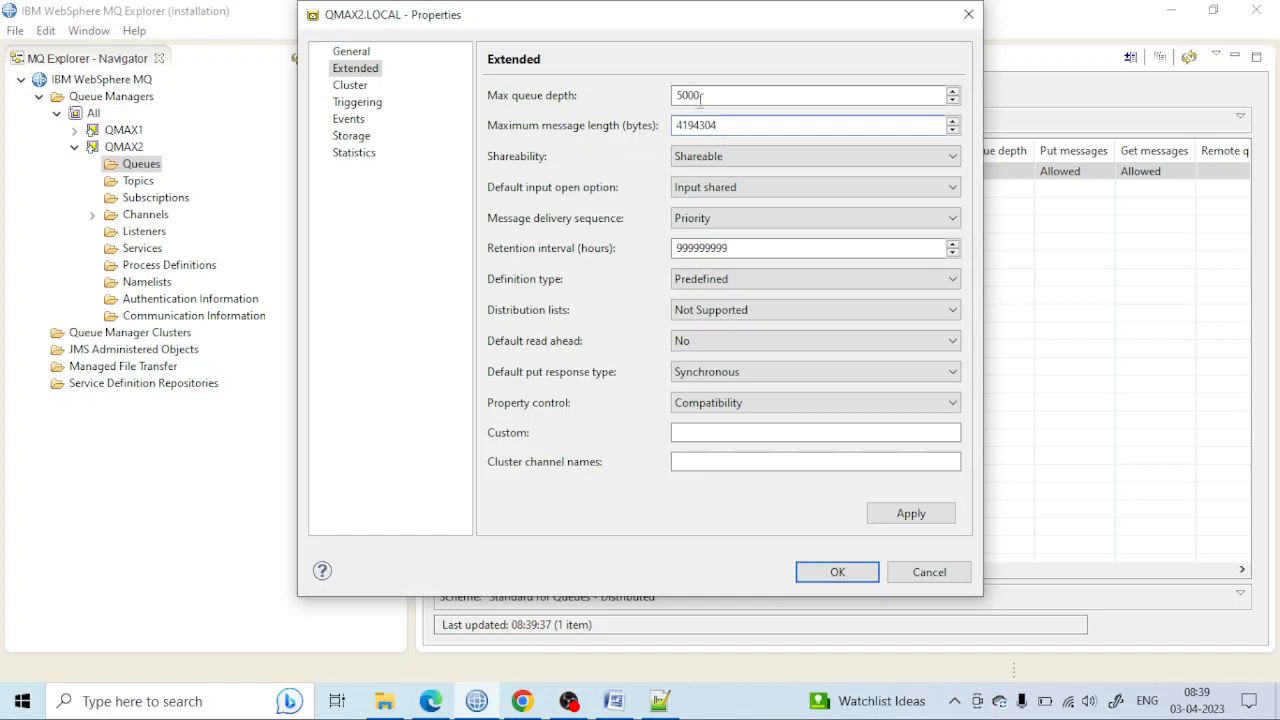
left_click(815, 125)
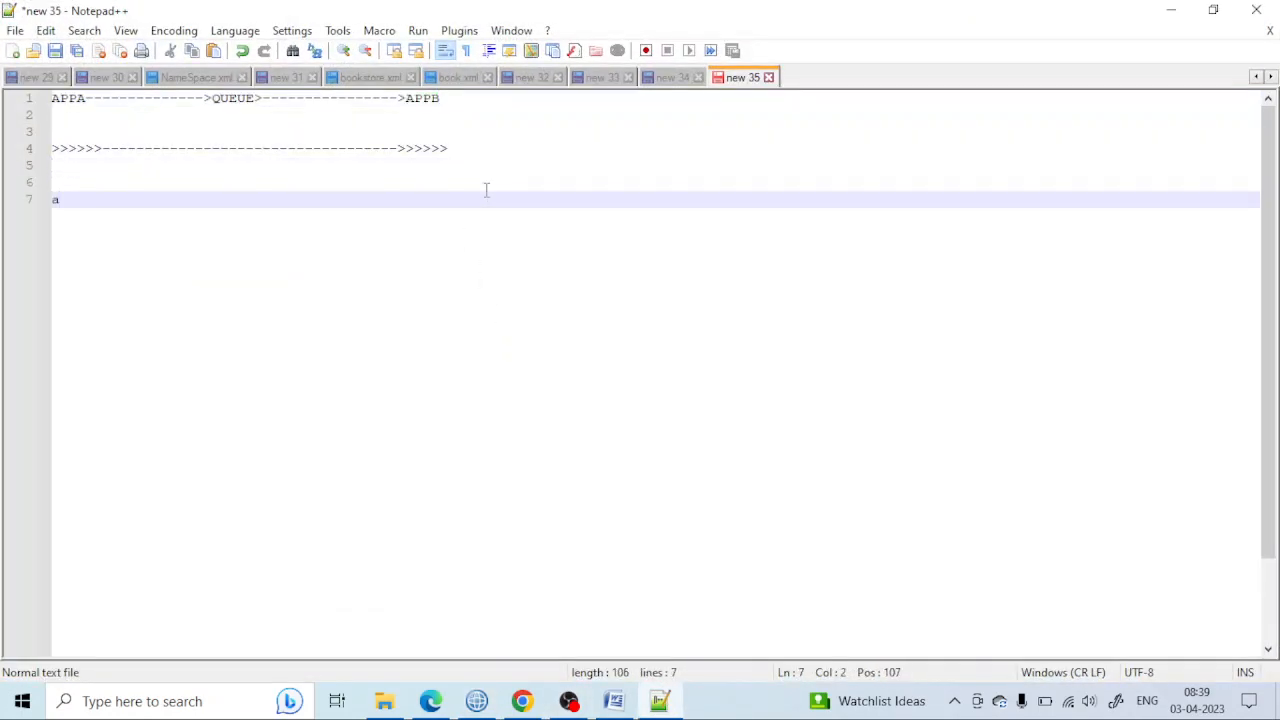
Start line 6 with APPA, accepting the autocomplete suggestion
key("Backspace")
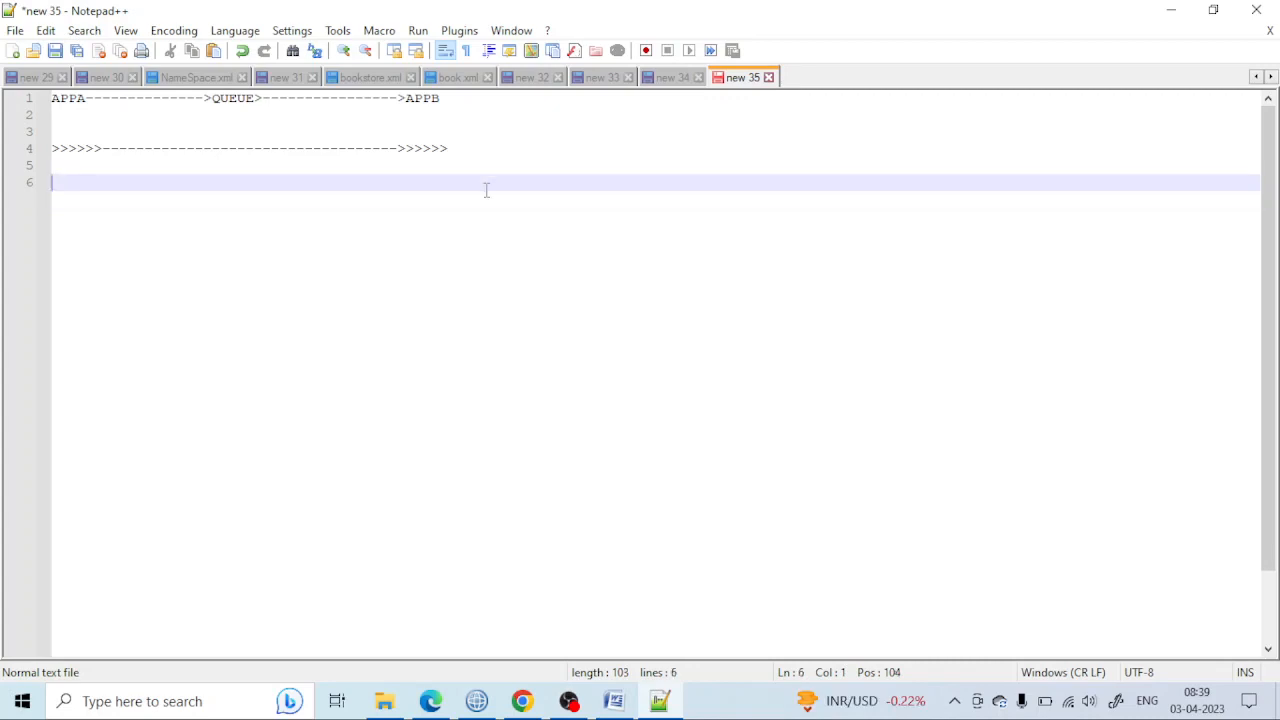
type("APPA")
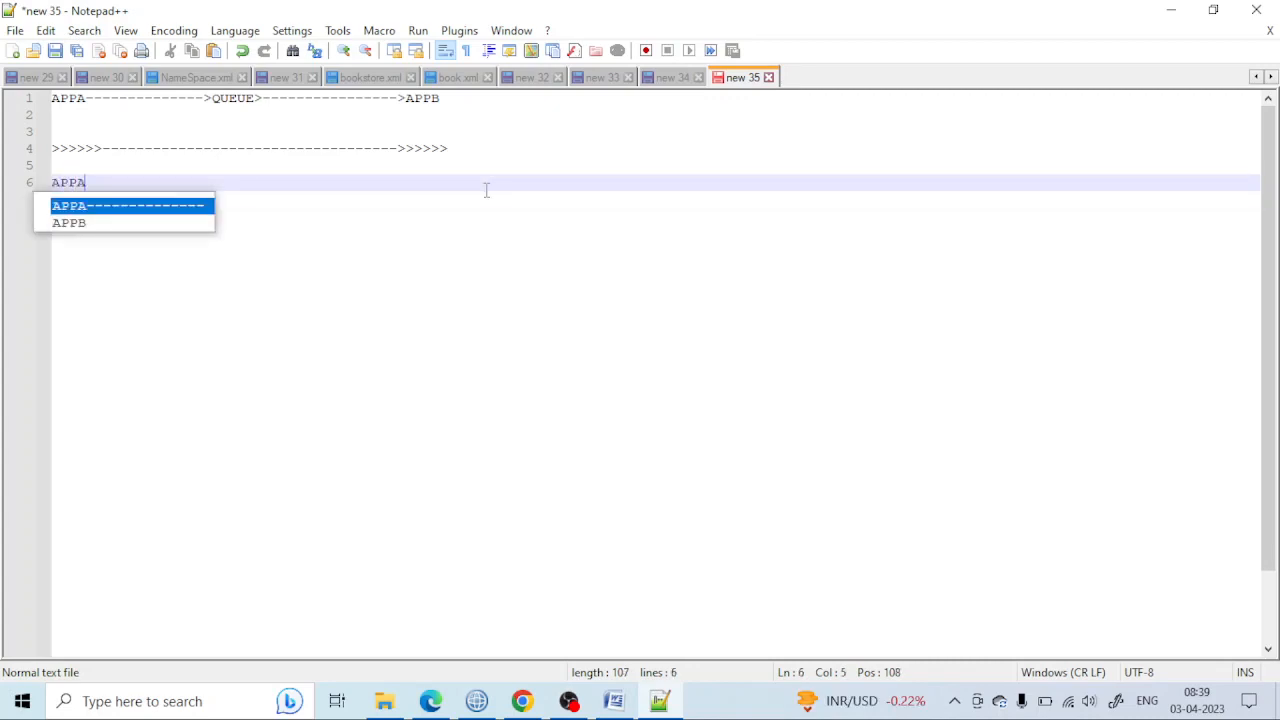
left_click(130, 205)
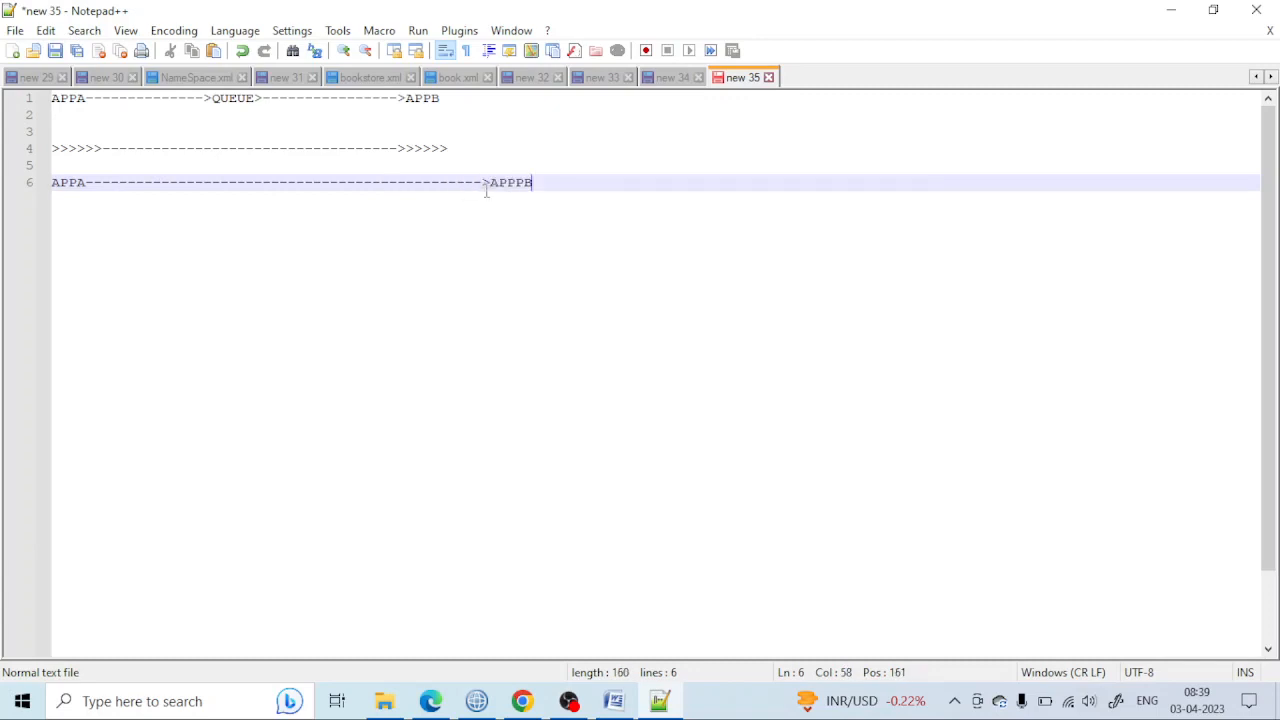
Insert the queue limits 5000,40MB midway along the arrow
left_click(283, 182)
type("QUEUE(")
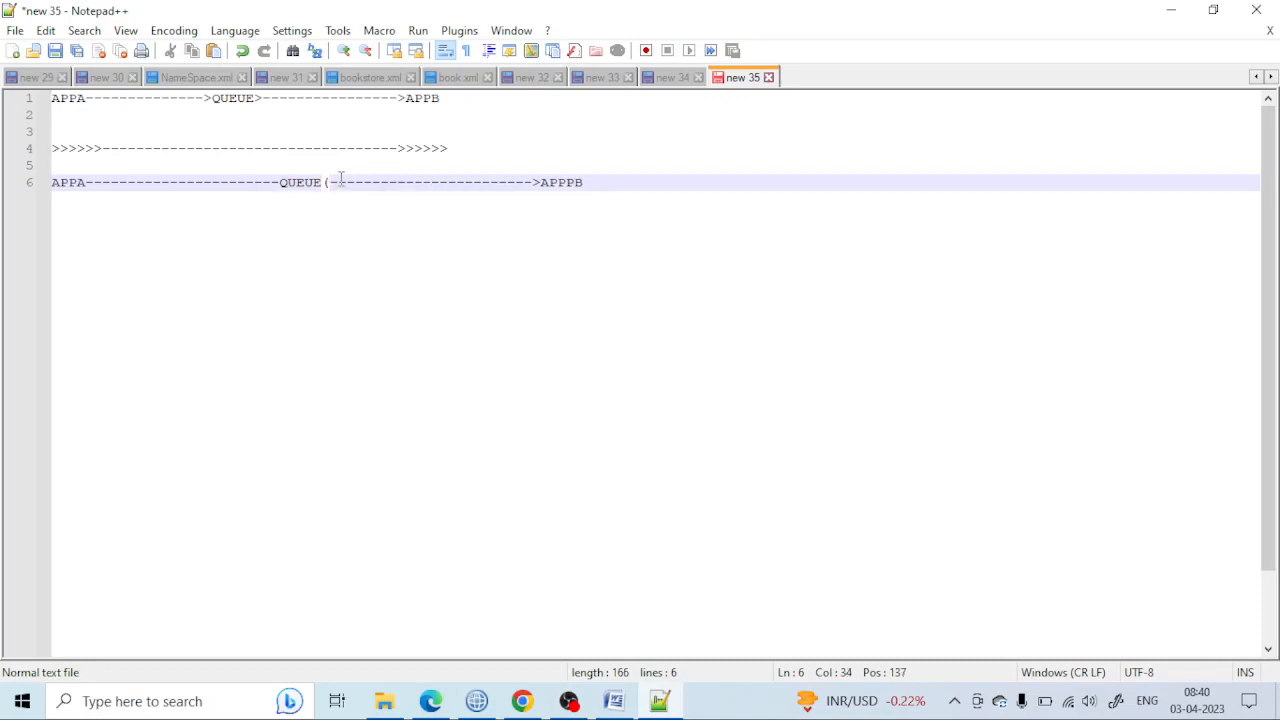
type("5000")
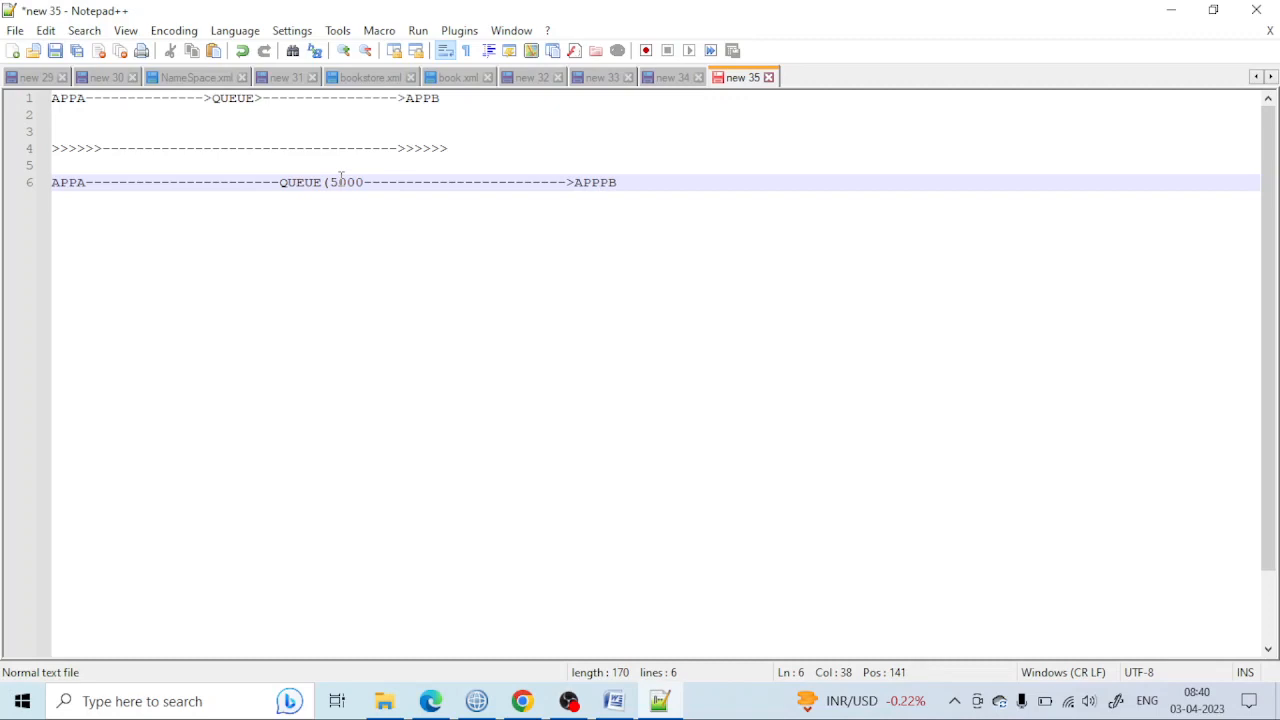
type(",")
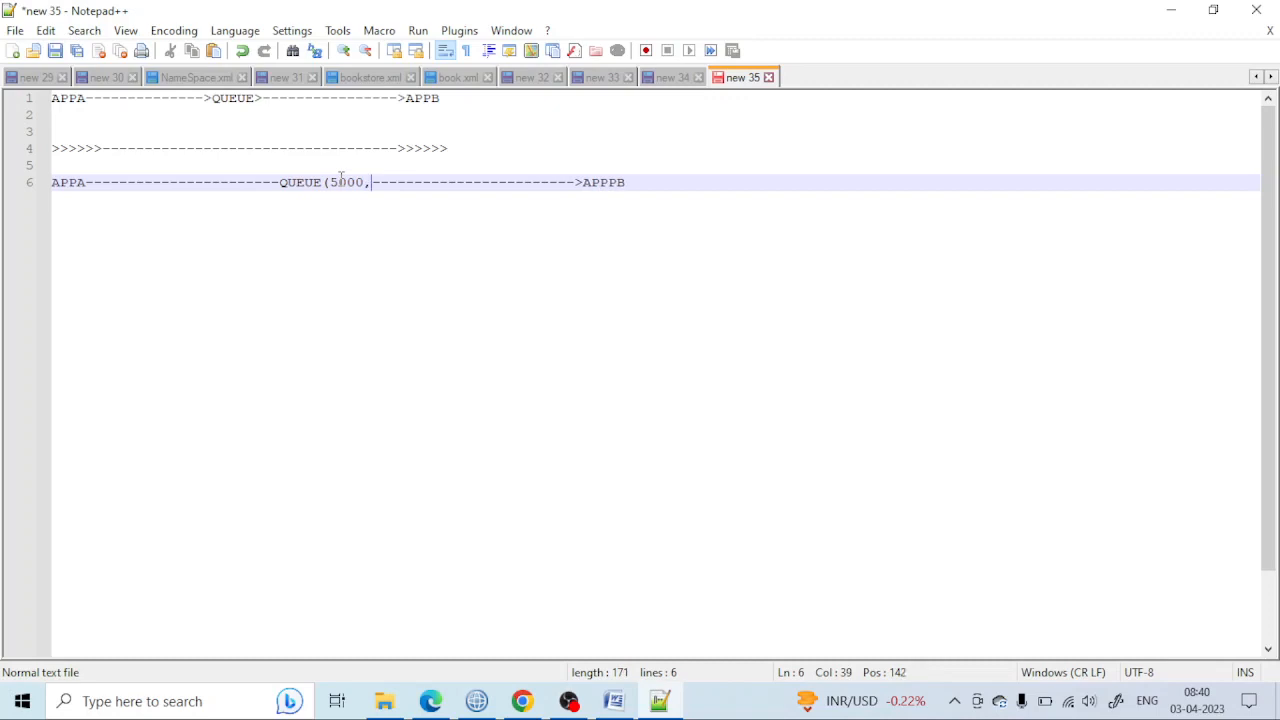
type("40M")
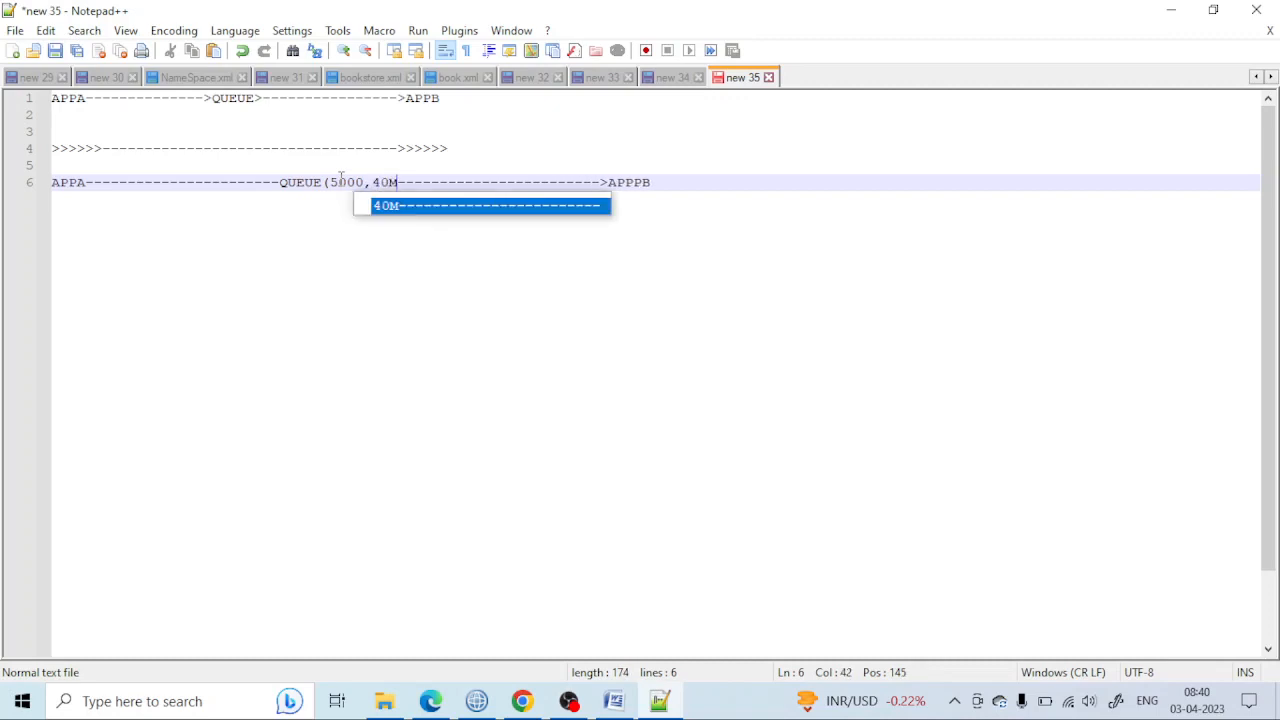
type("B)")
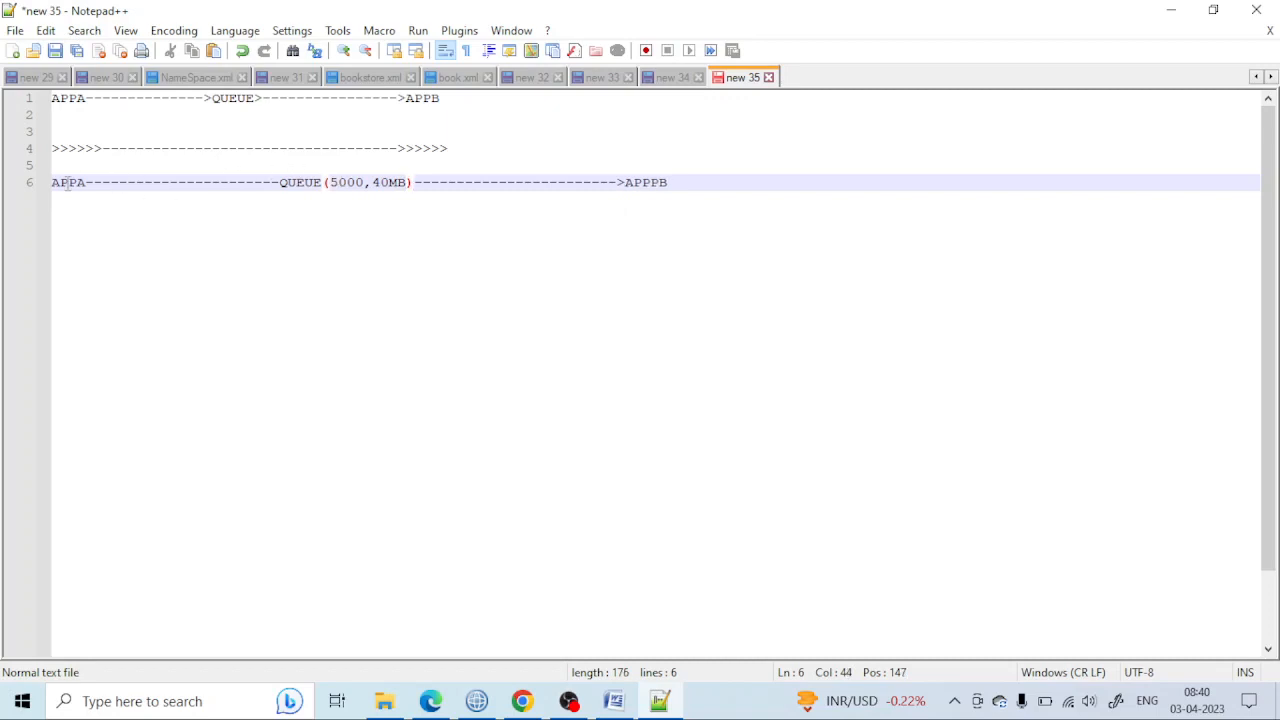
double_click(68, 182)
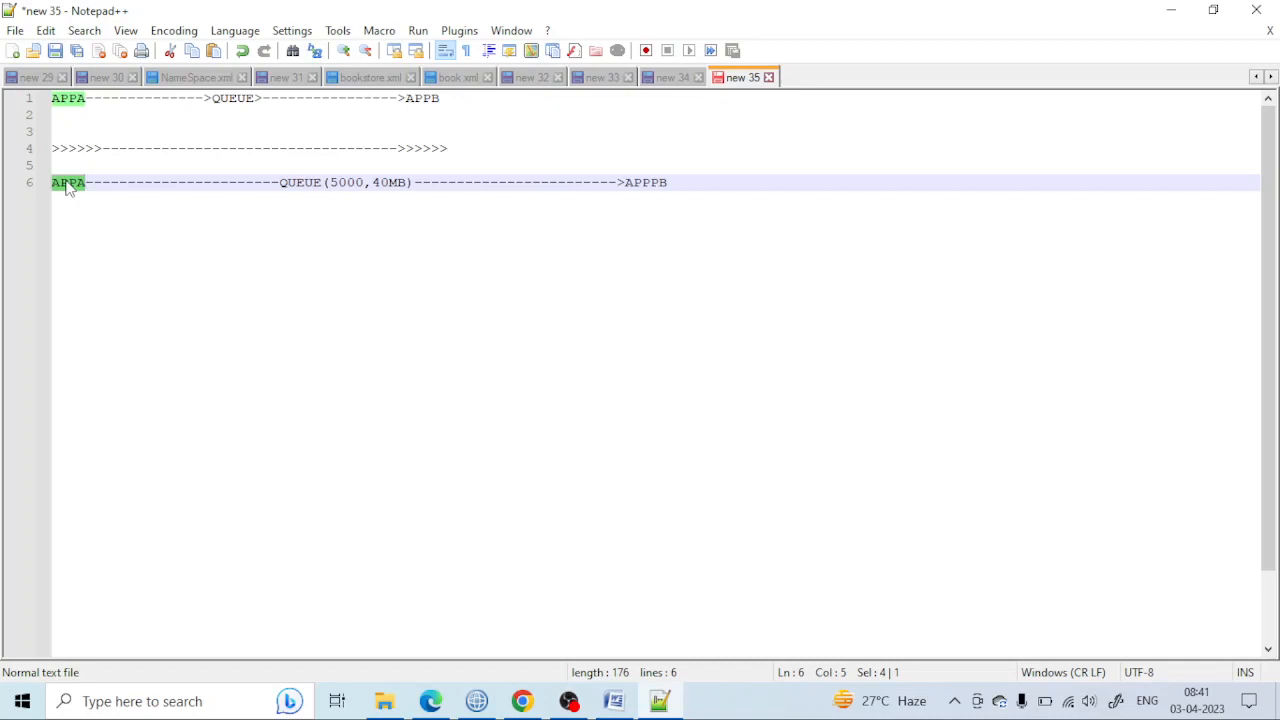
Edit the 40MB value in the queue label so it reads QUEUE(5000,MB)
double_click(388, 182)
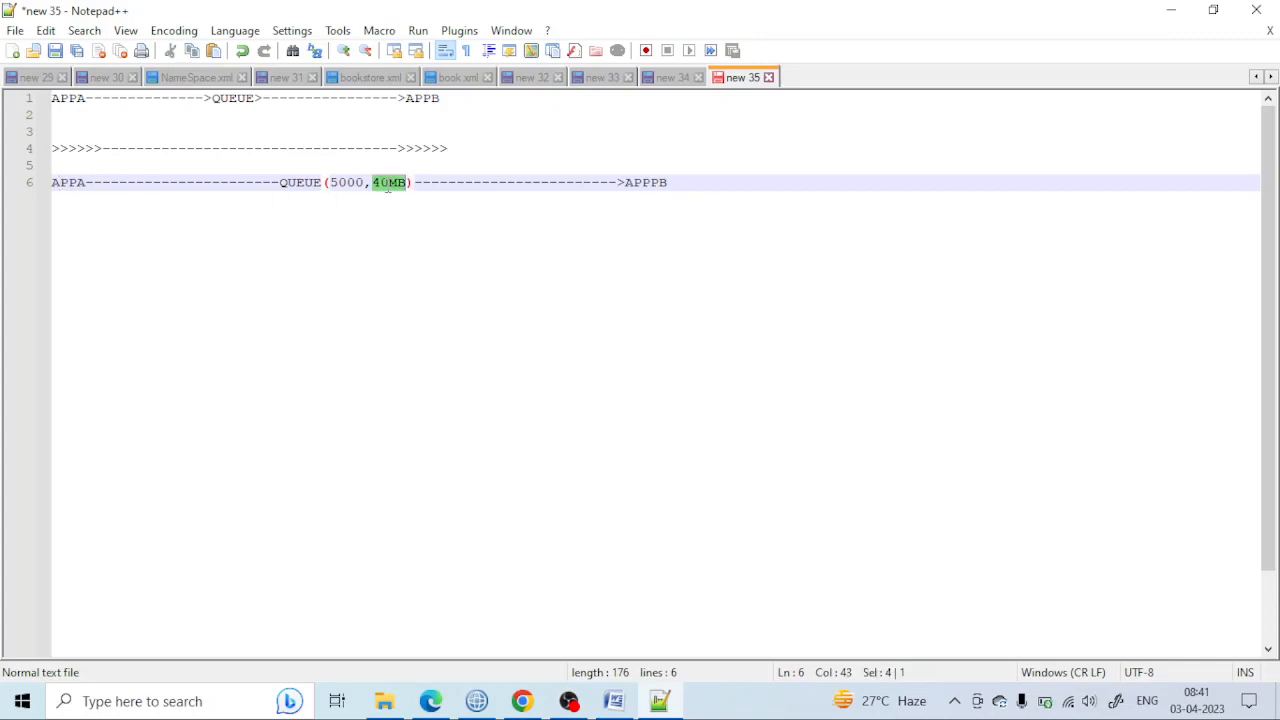
mouse_move(389, 190)
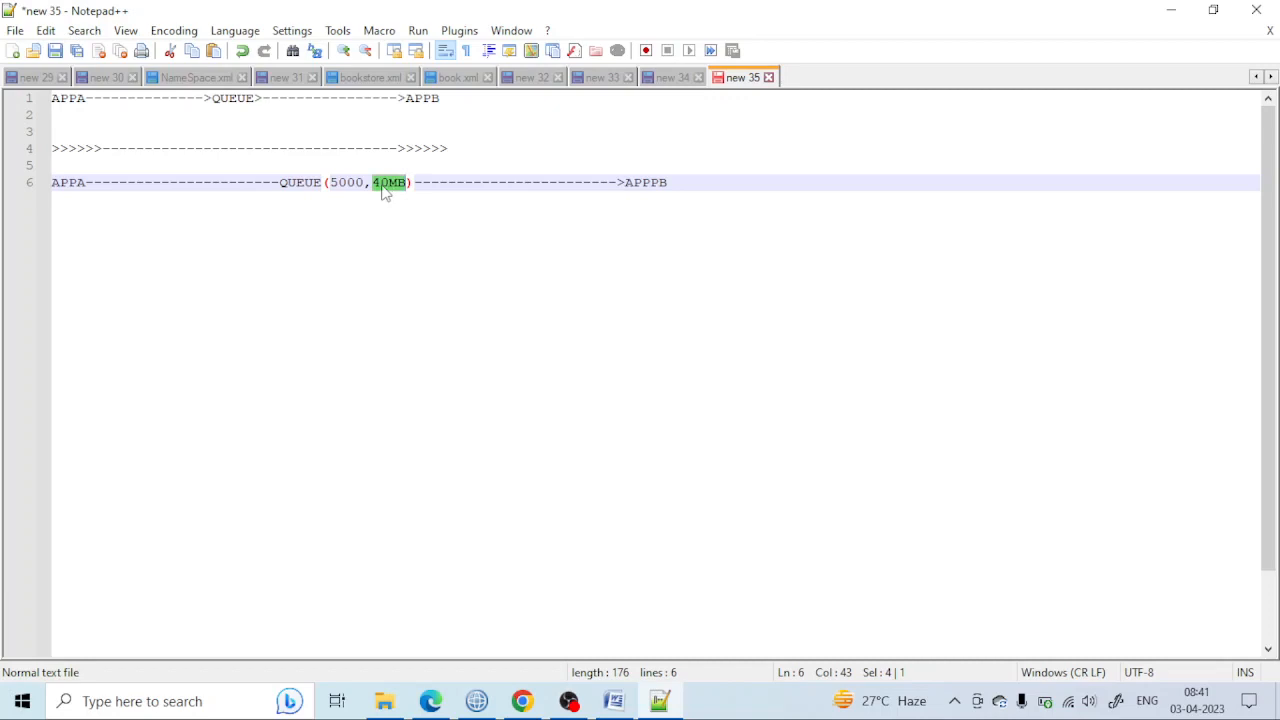
left_click(385, 182)
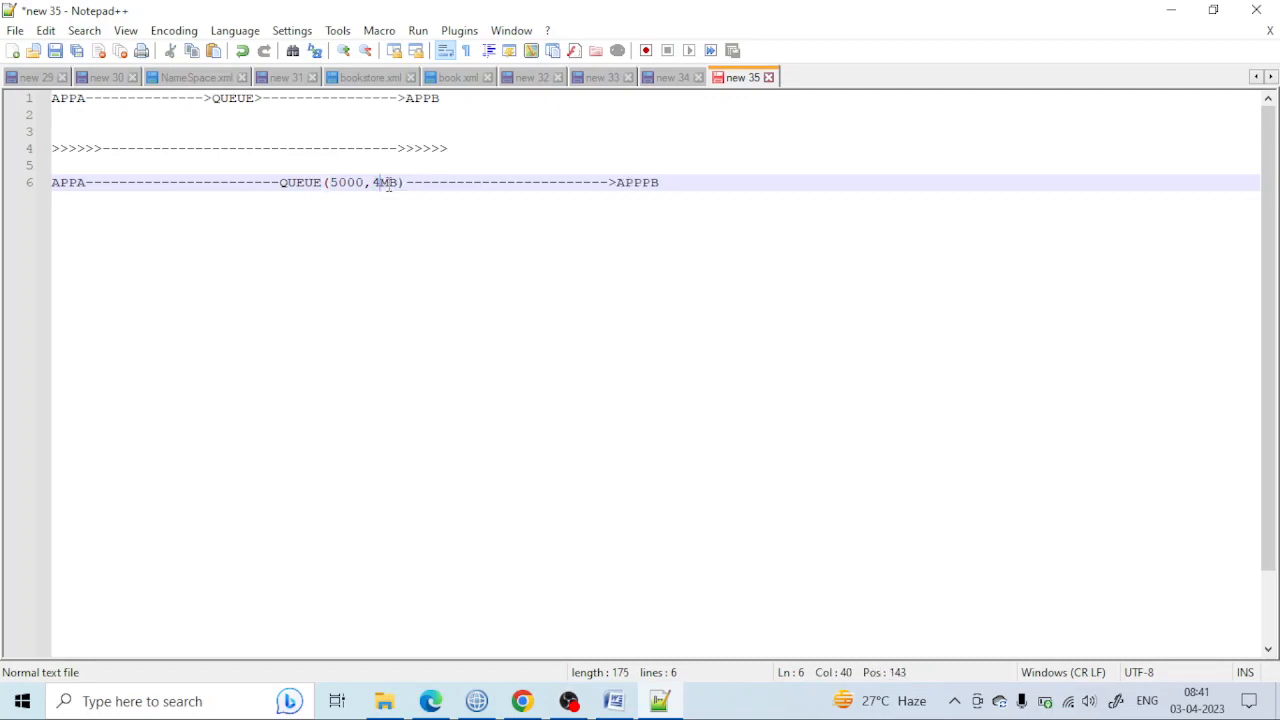
type("100")
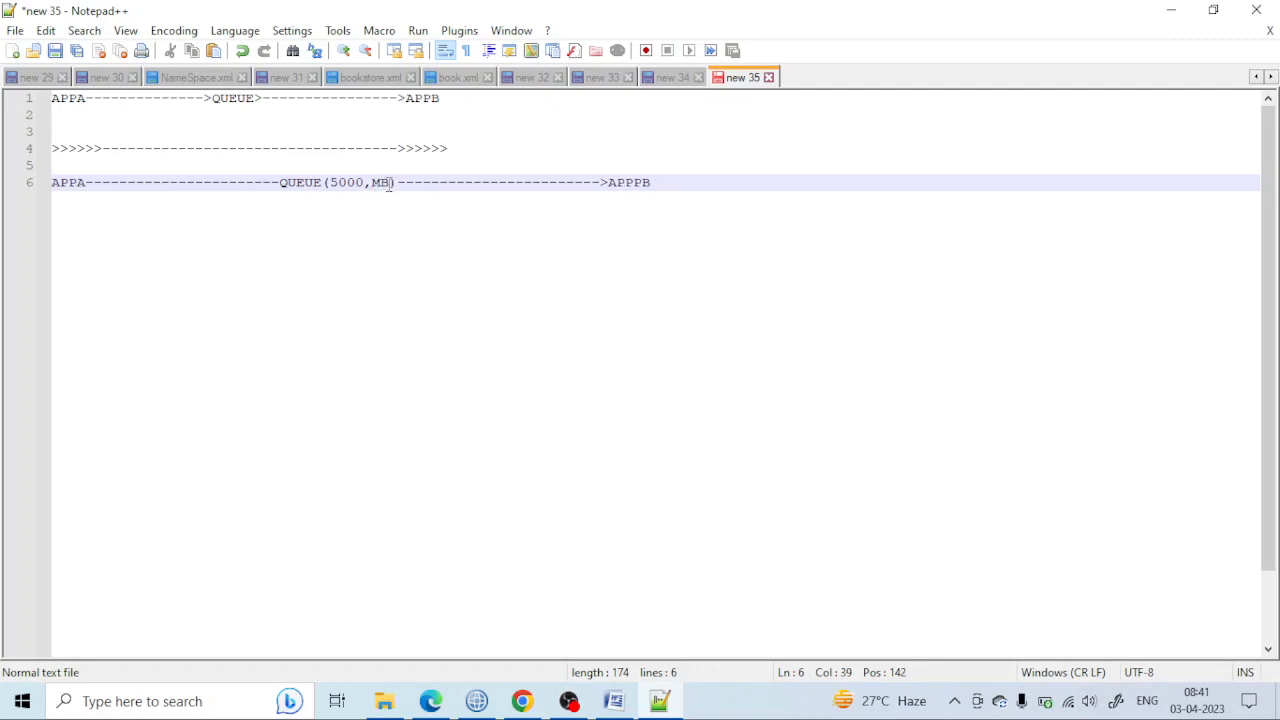
type("400")
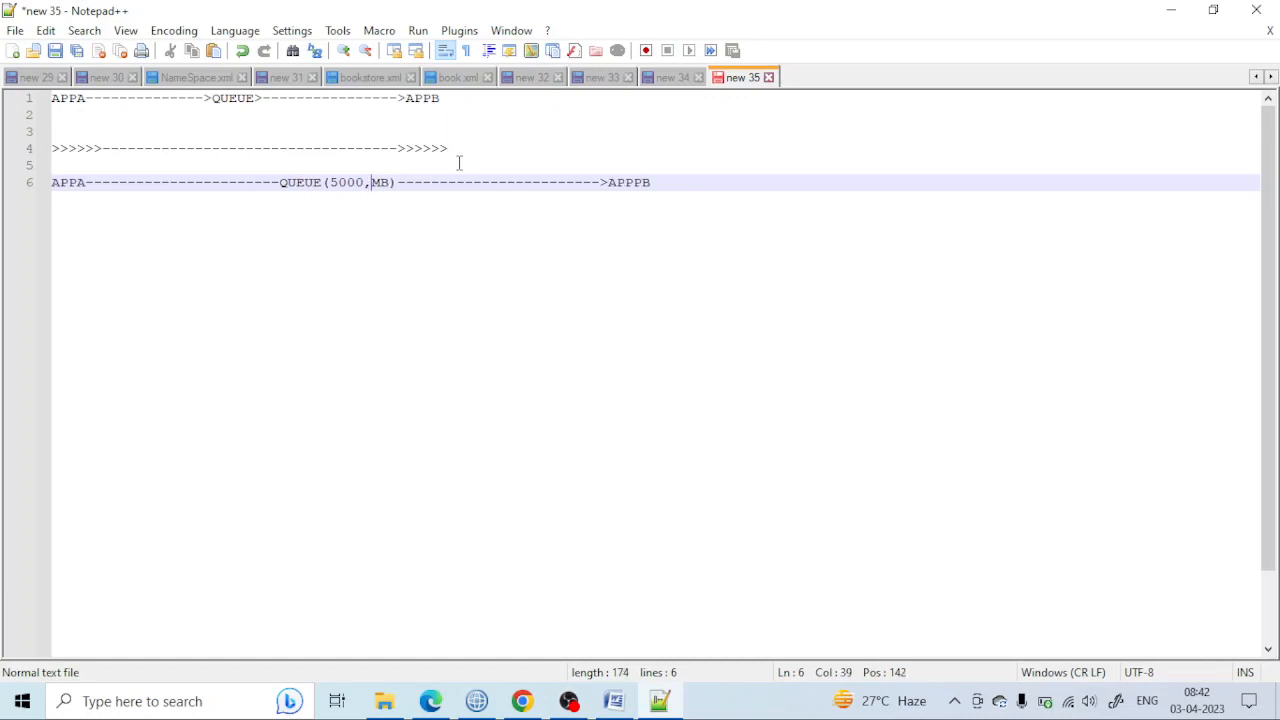
type("8")
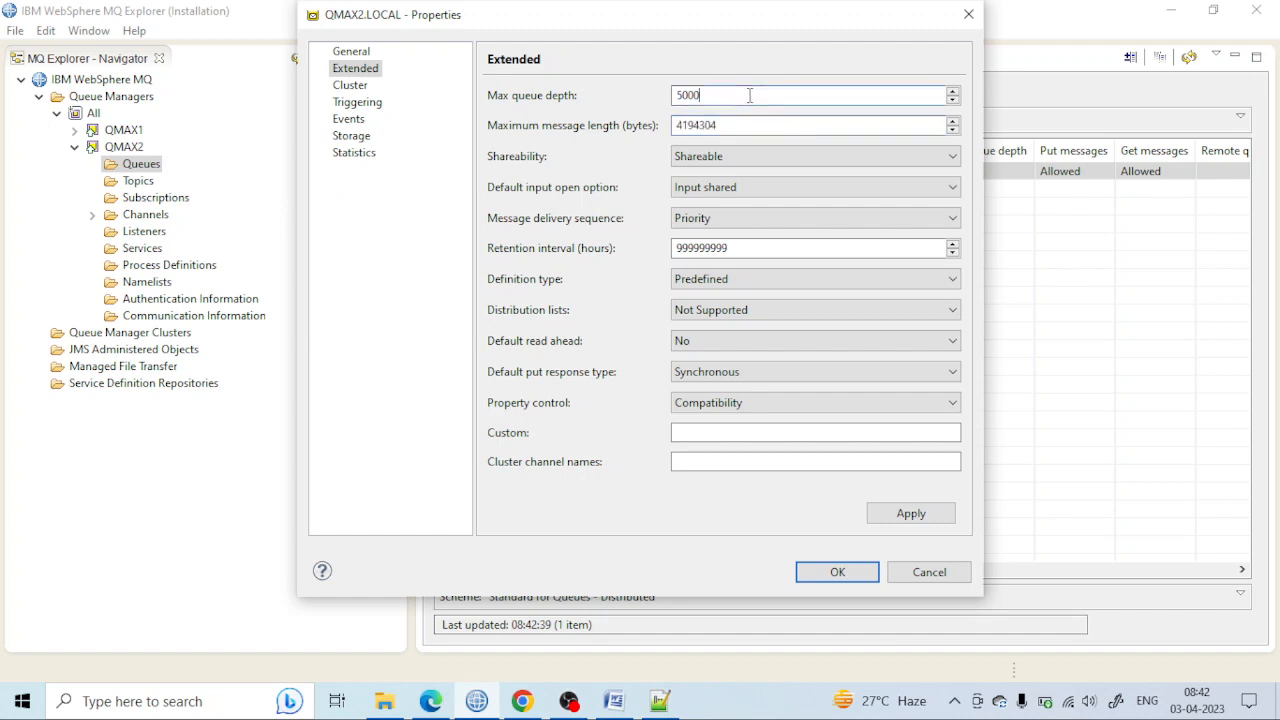
Select the max queue depth 5000, then switch to the WMQ Basic Word document
triple_click(815, 125)
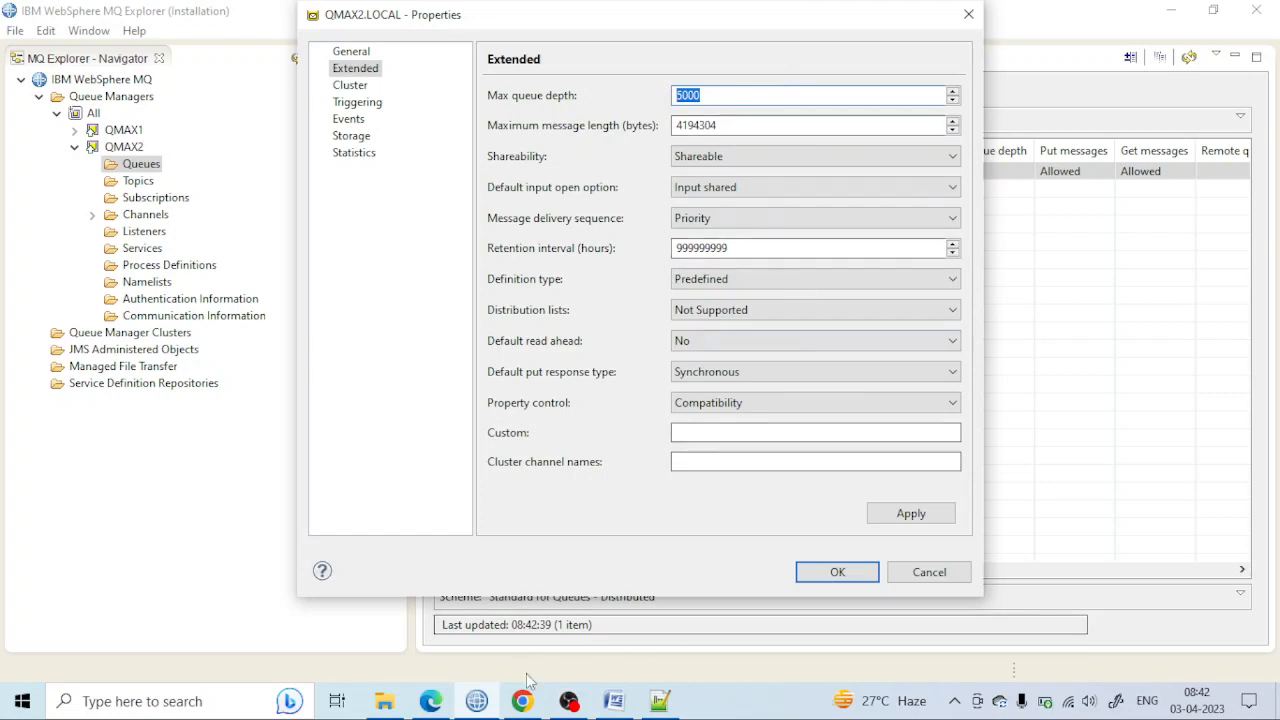
mouse_move(613, 700)
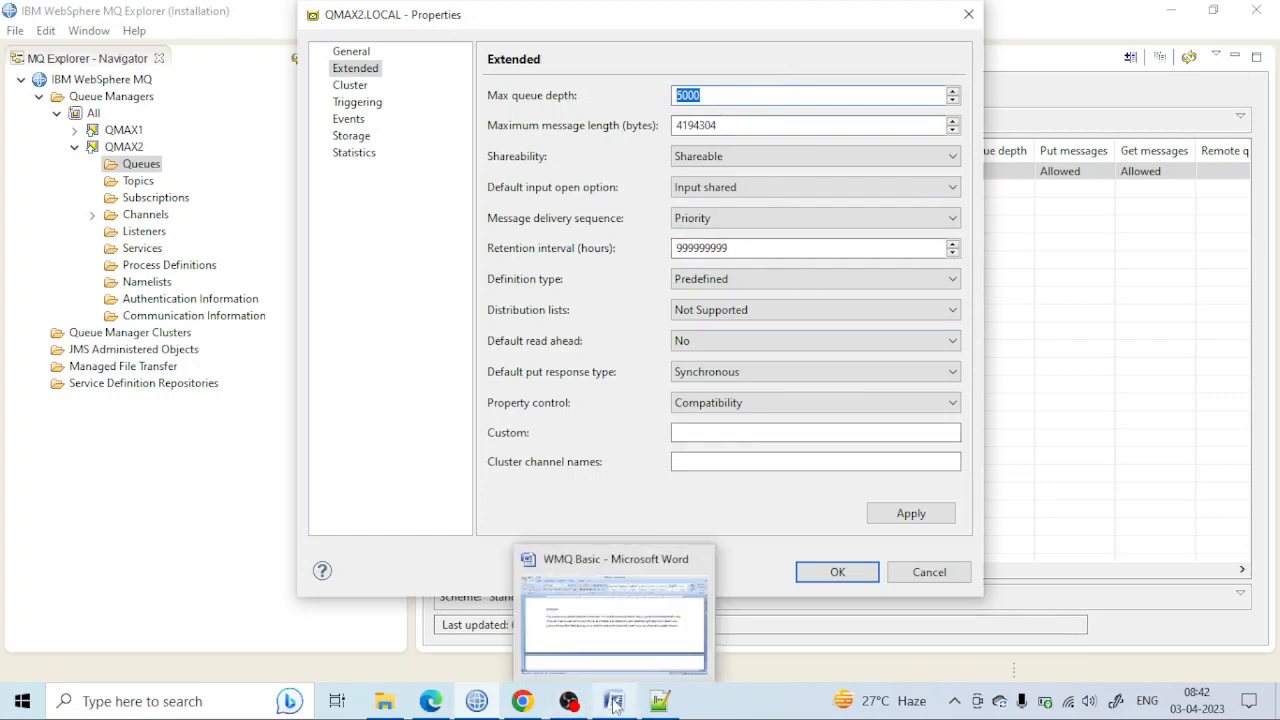
left_click(613, 620)
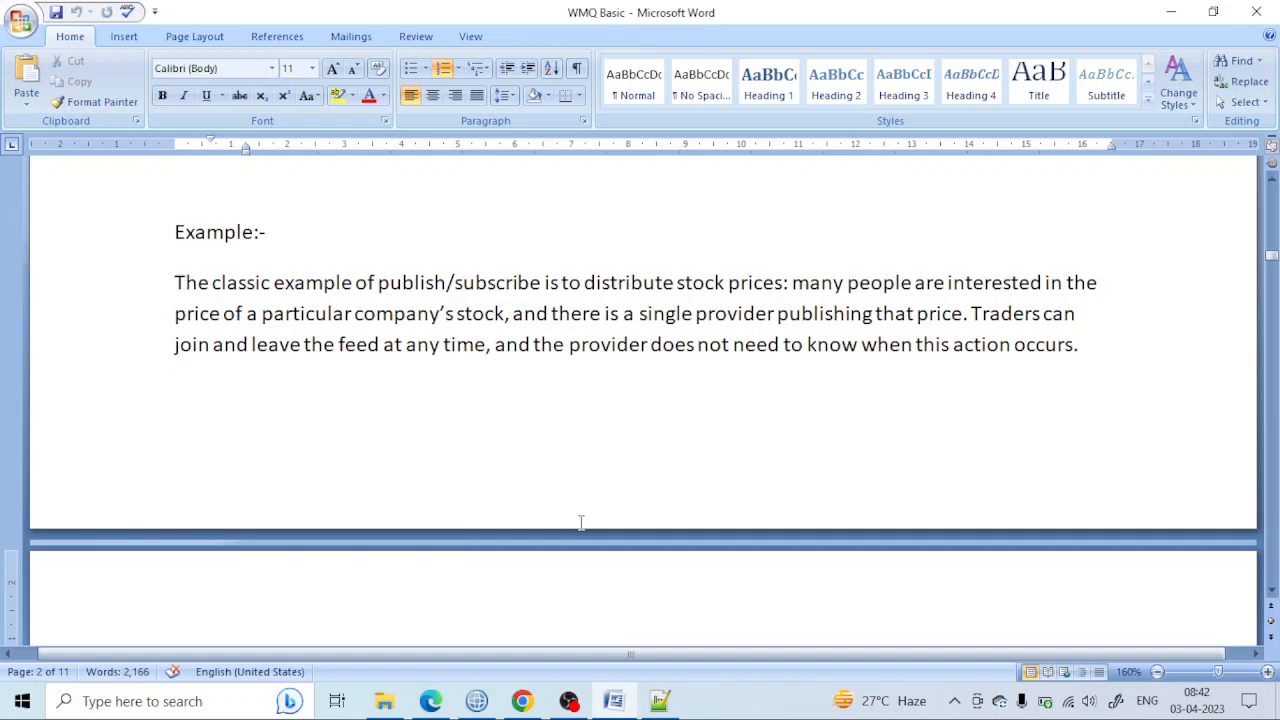
key("alt")
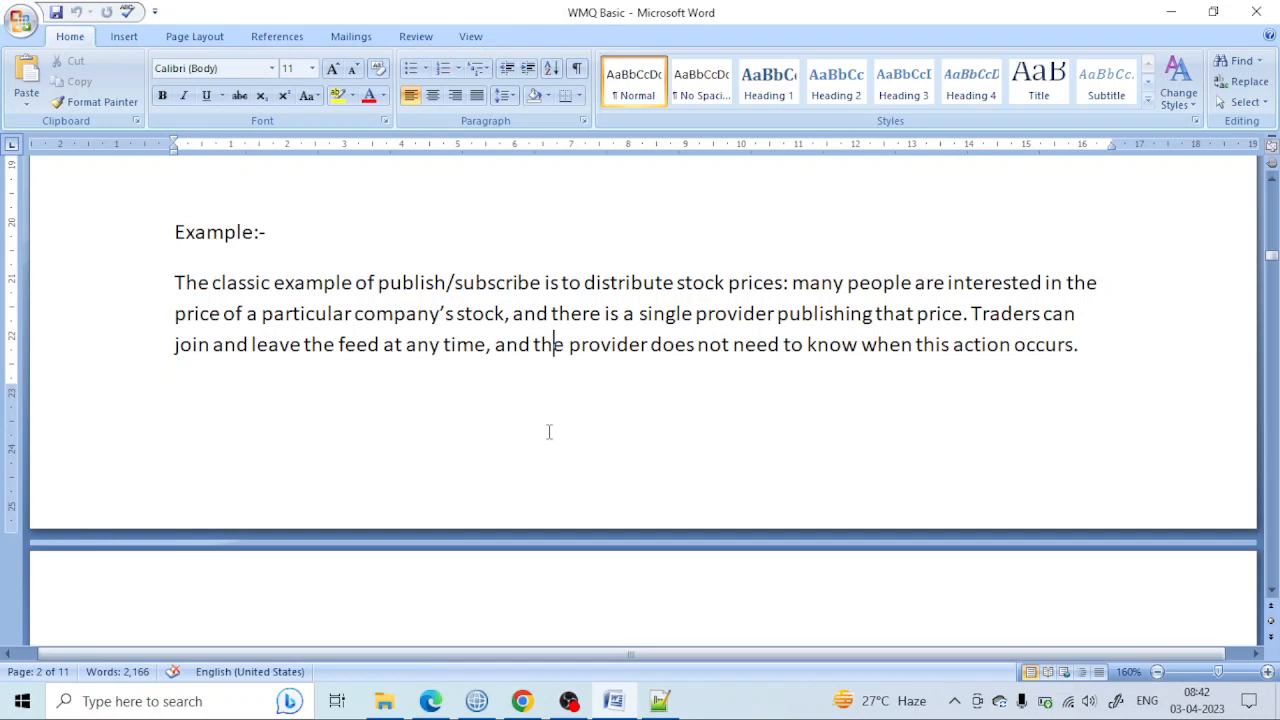
key("alt")
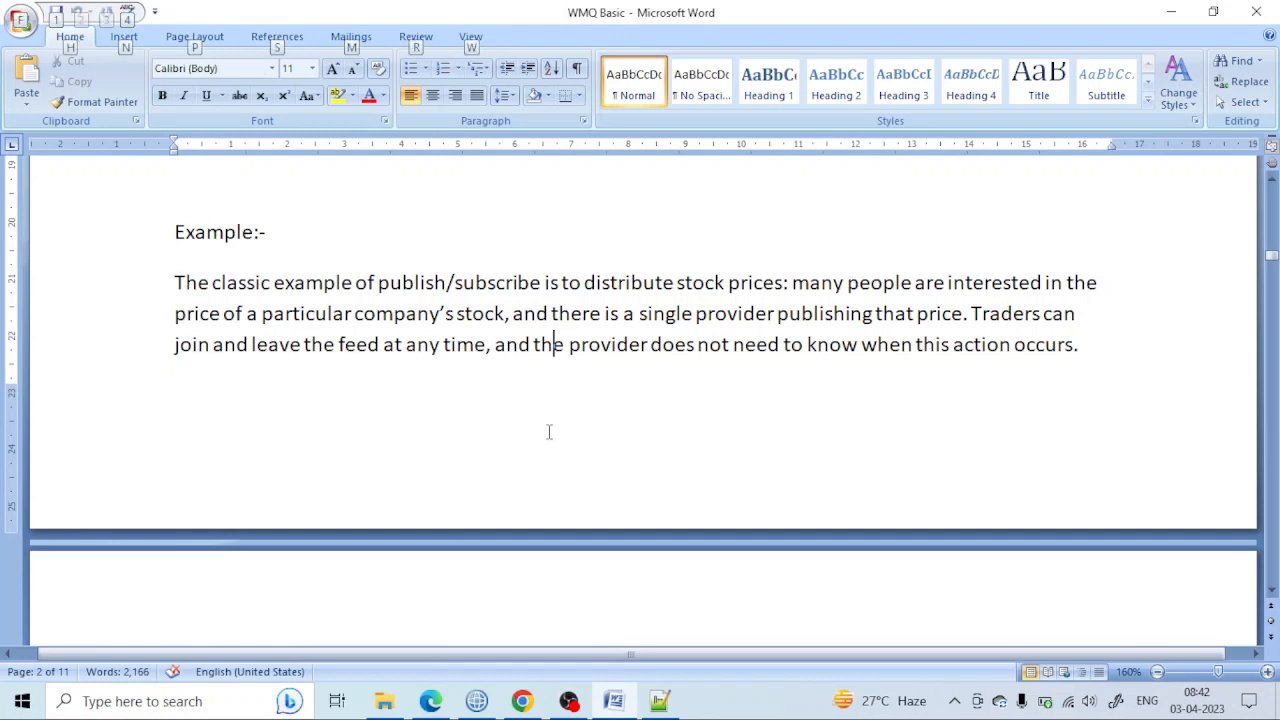